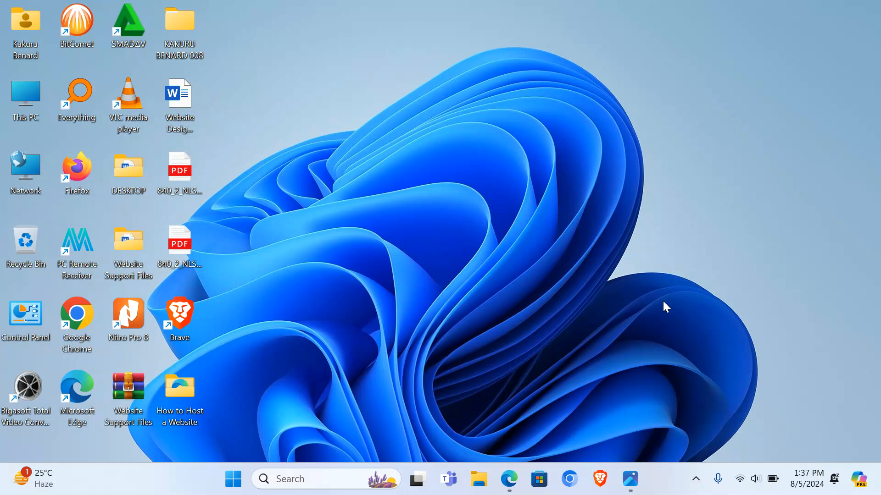
mouse_move(470, 341)
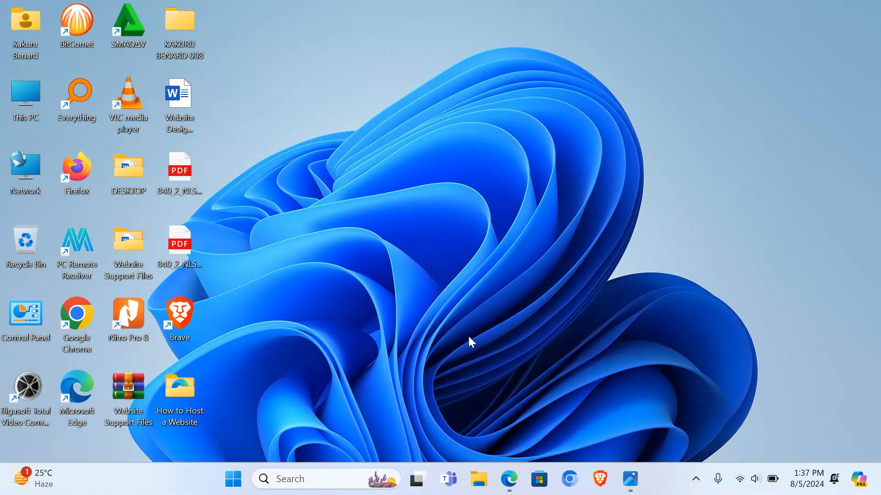
mouse_move(411, 327)
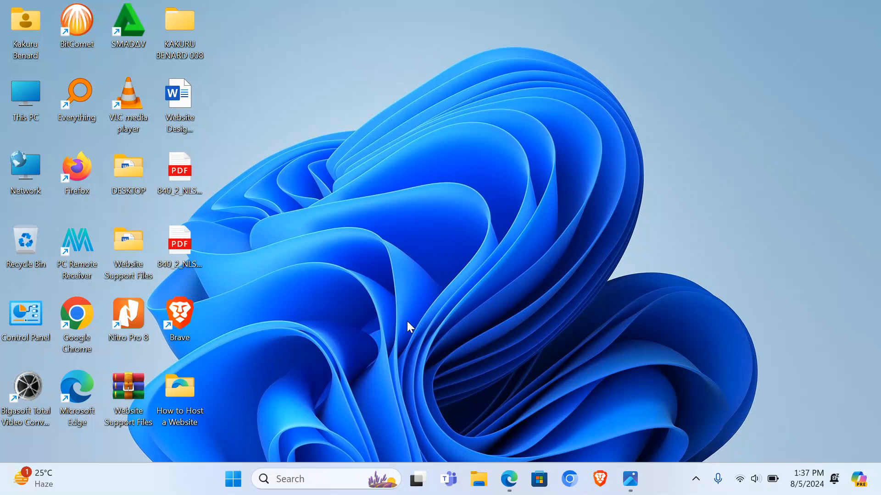
mouse_move(234, 310)
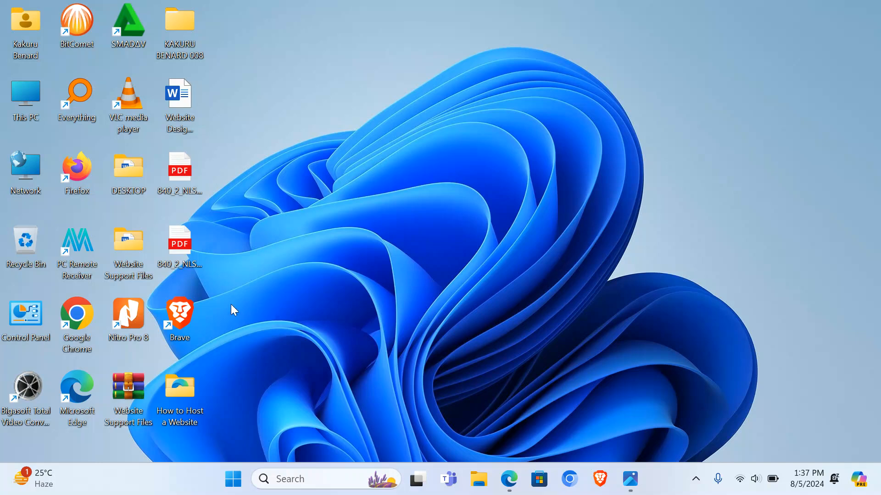
click(180, 20)
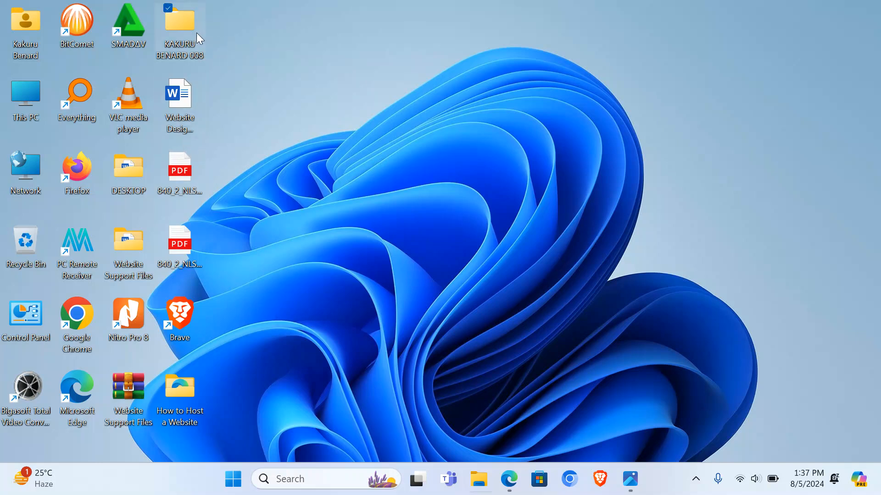
double_click(180, 19)
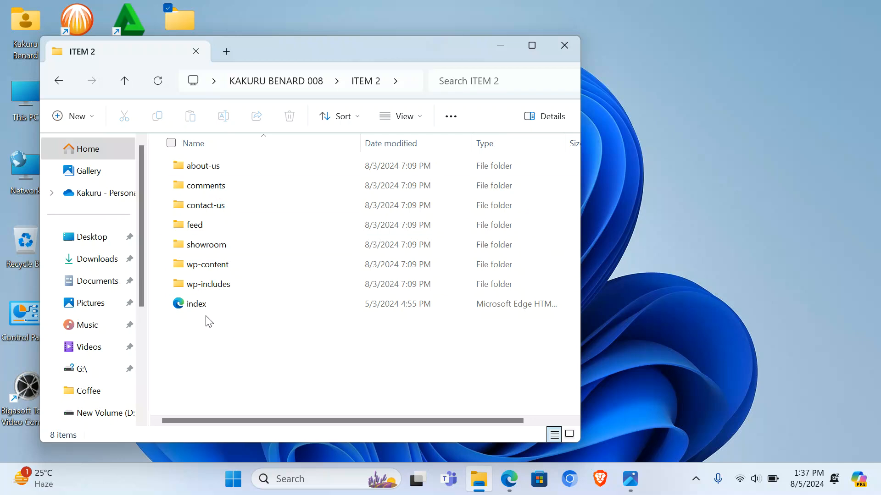
Step: Open index.html in Edge and browse the About Us and Contact Us pages
double_click(196, 304)
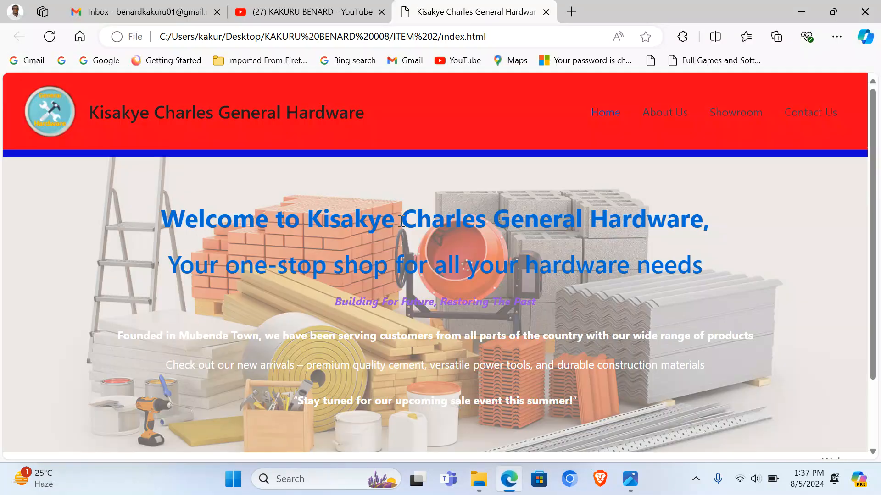
scroll(down, 3)
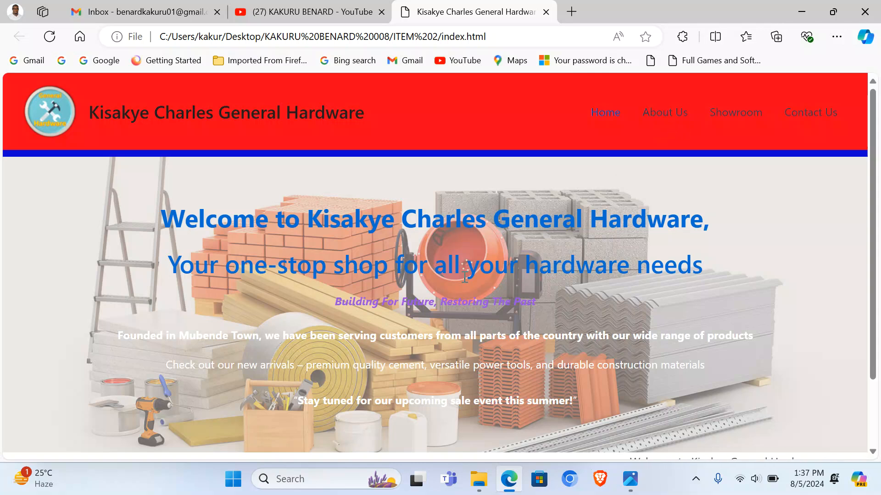
click(664, 112)
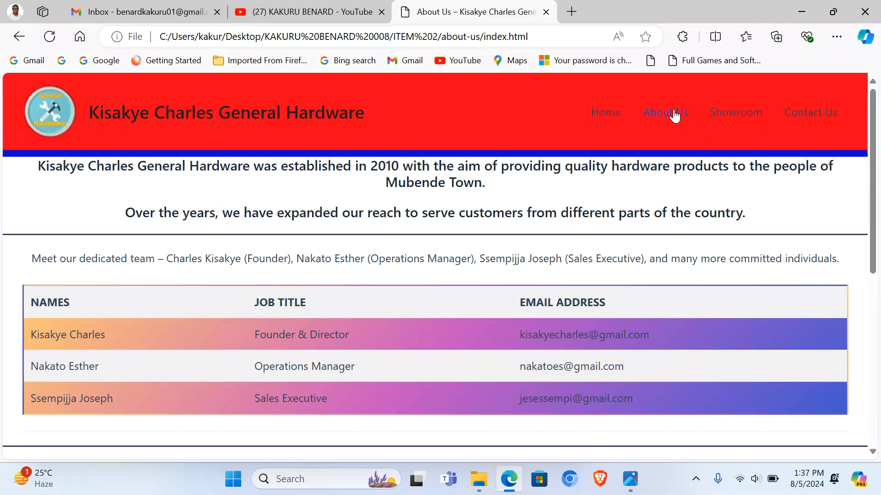
mouse_move(754, 121)
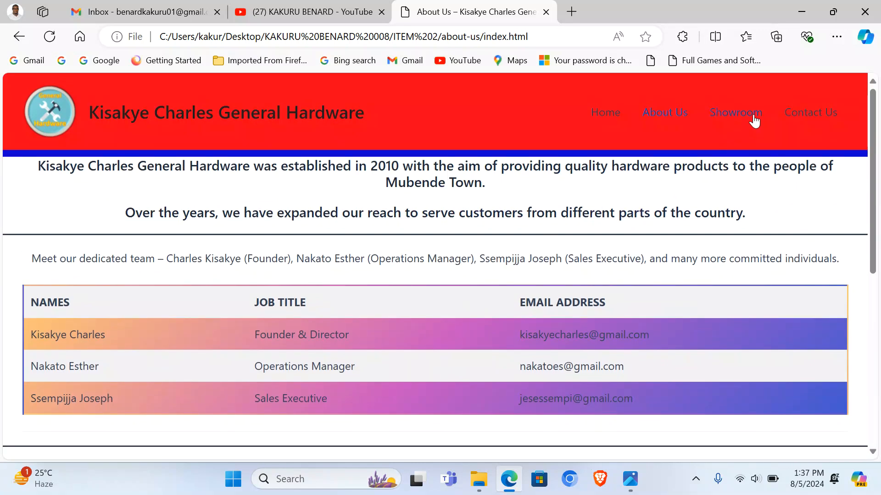
click(735, 113)
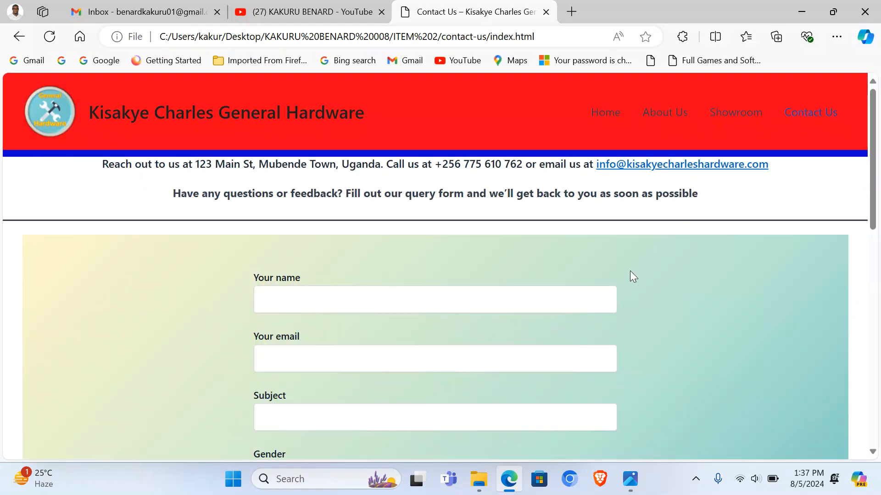
scroll(down, 3)
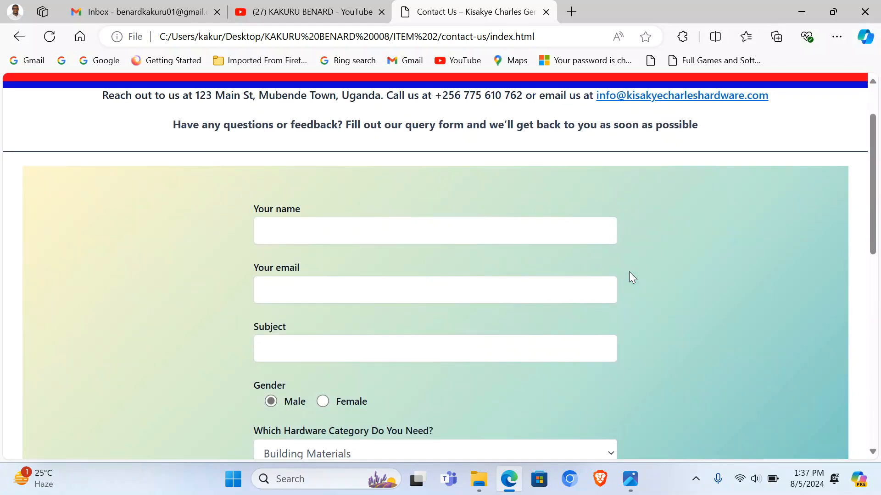
scroll(up, 3)
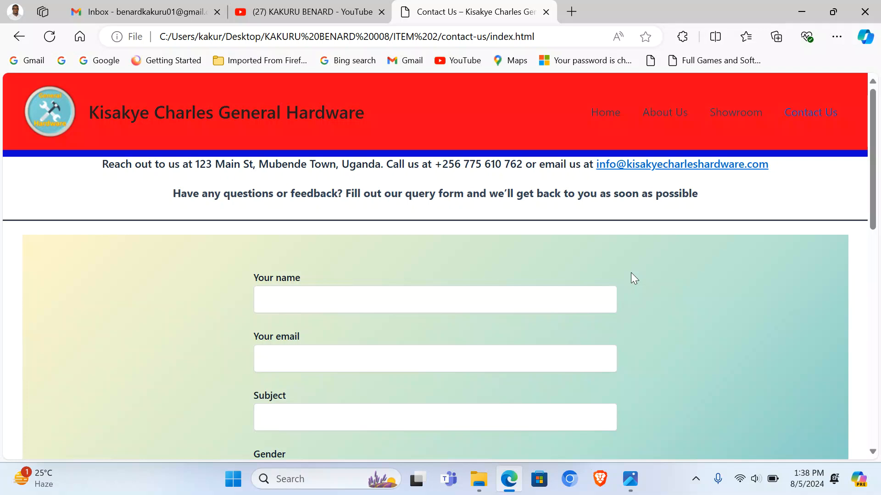
mouse_move(524, 276)
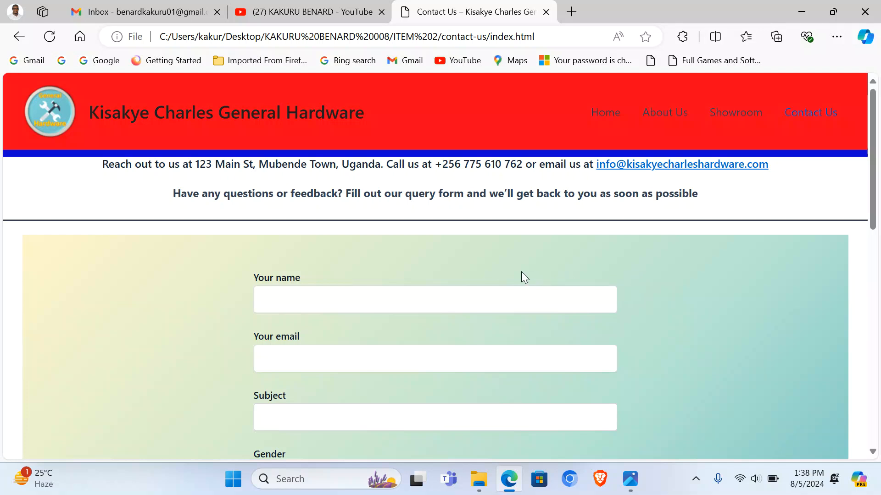
mouse_move(531, 292)
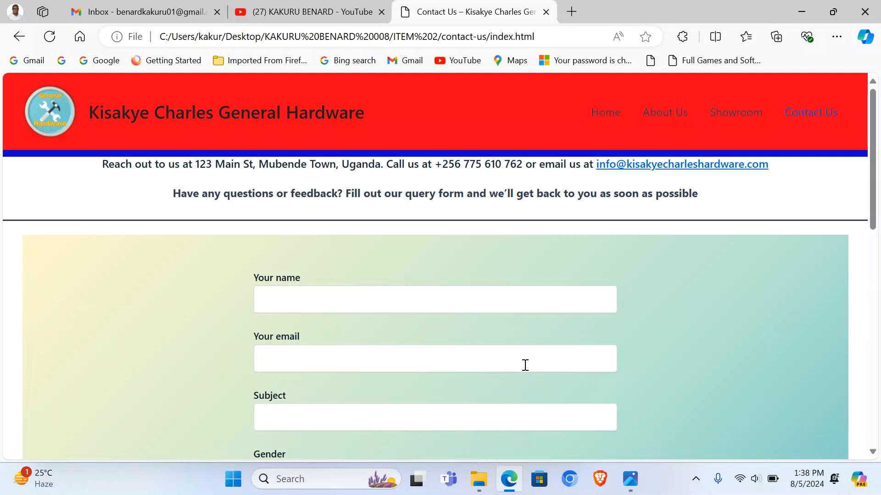
mouse_move(139, 5)
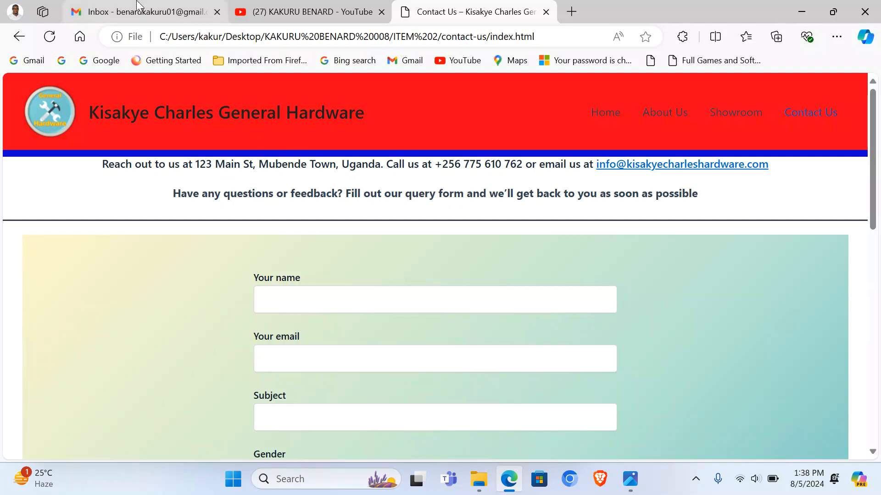
Step: Switch to the Gmail tab and highlight the account email in the profile panel
click(143, 12)
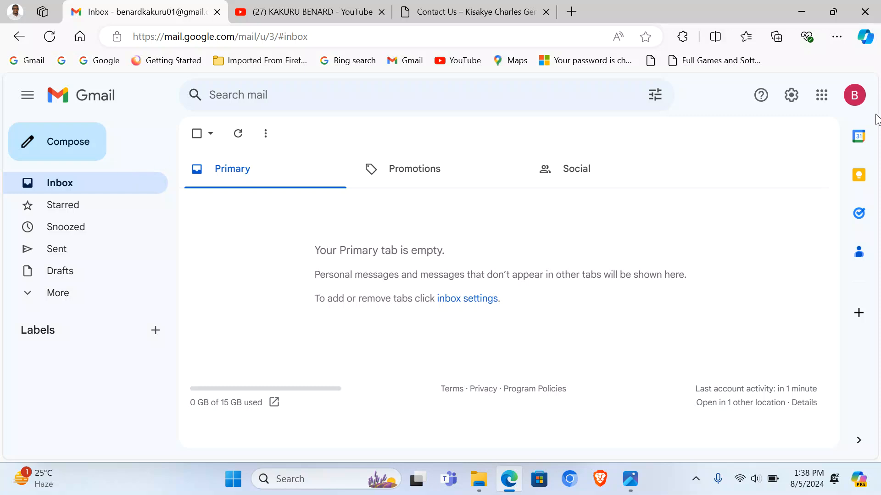
click(854, 95)
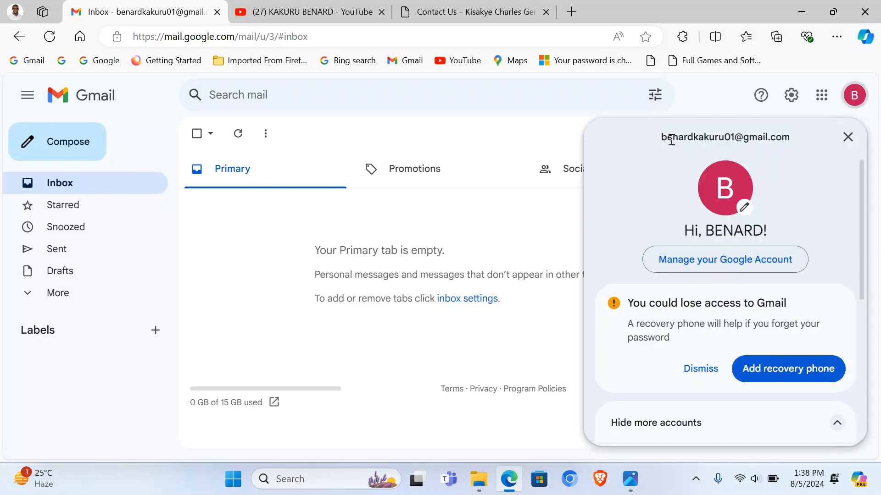
double_click(725, 137)
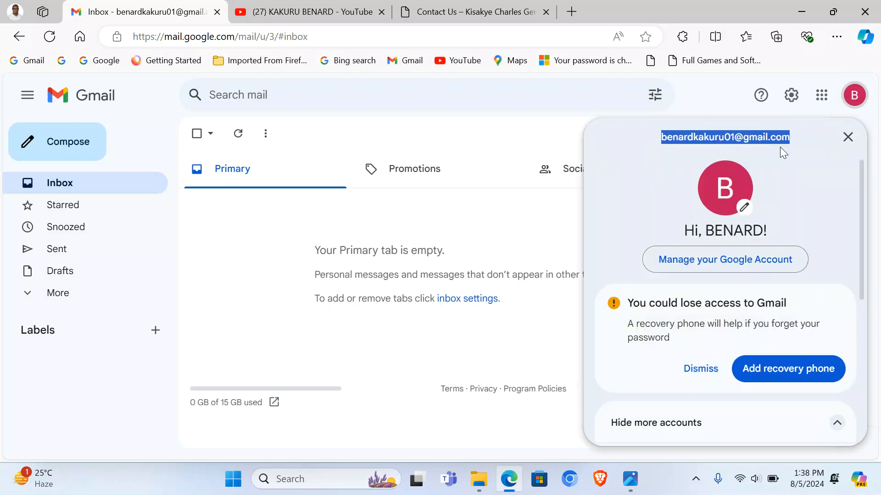
click(847, 136)
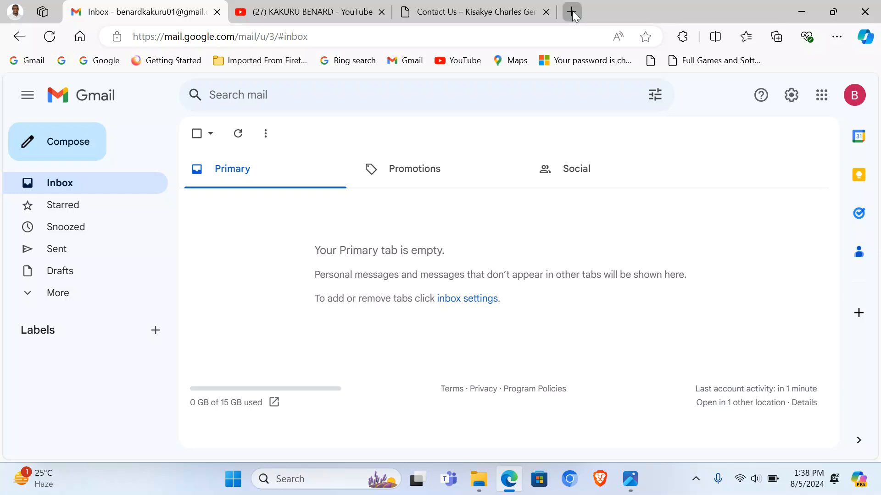
click(572, 12)
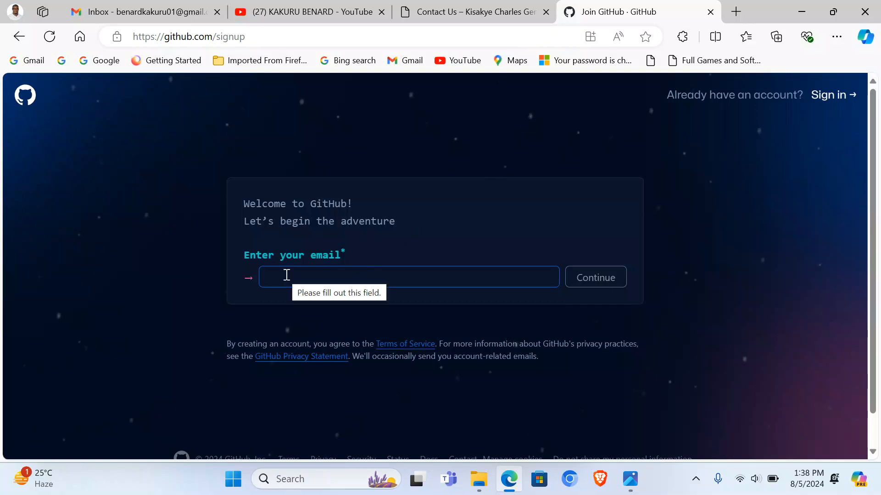
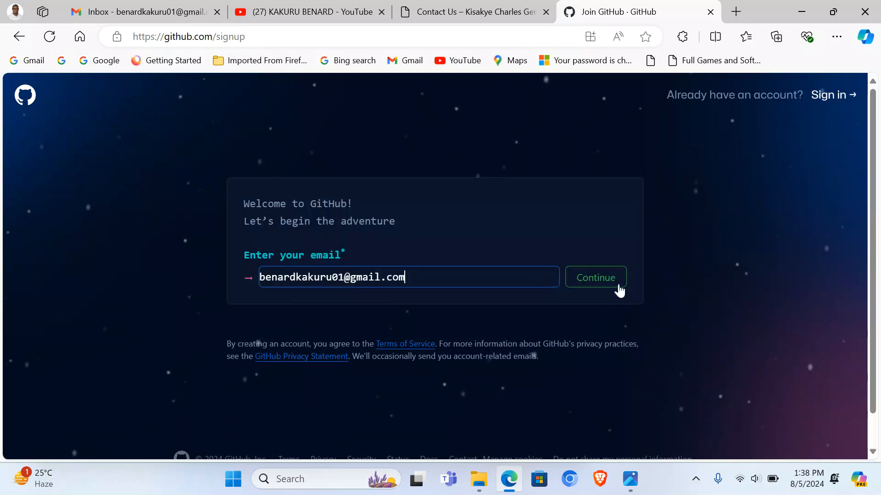
click(596, 277)
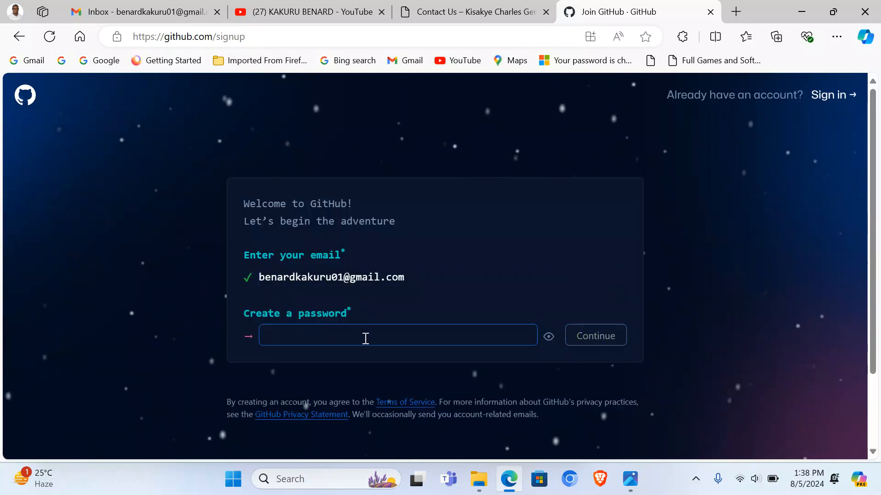
text(•)
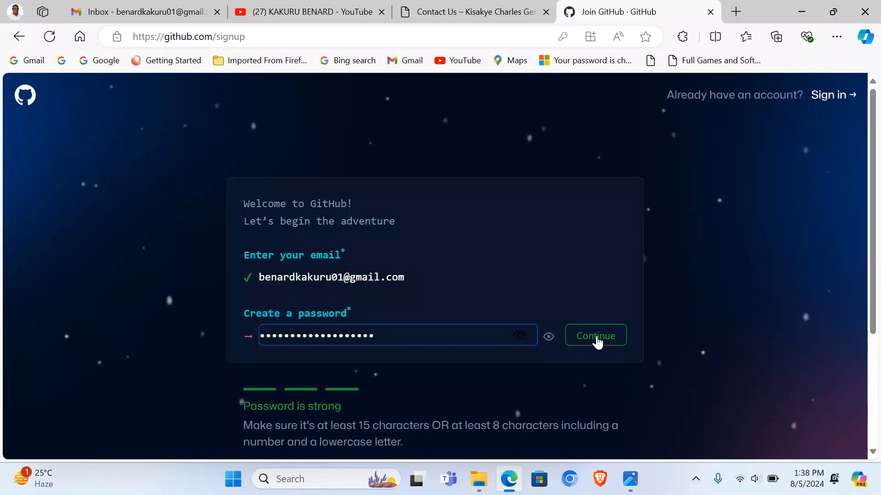
click(595, 335)
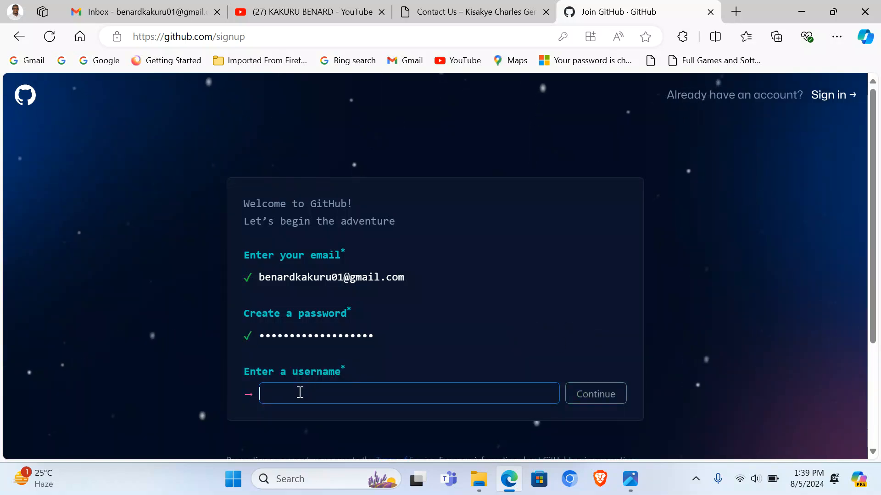
Step: Enter the available username KakuruB and continue
click(595, 393)
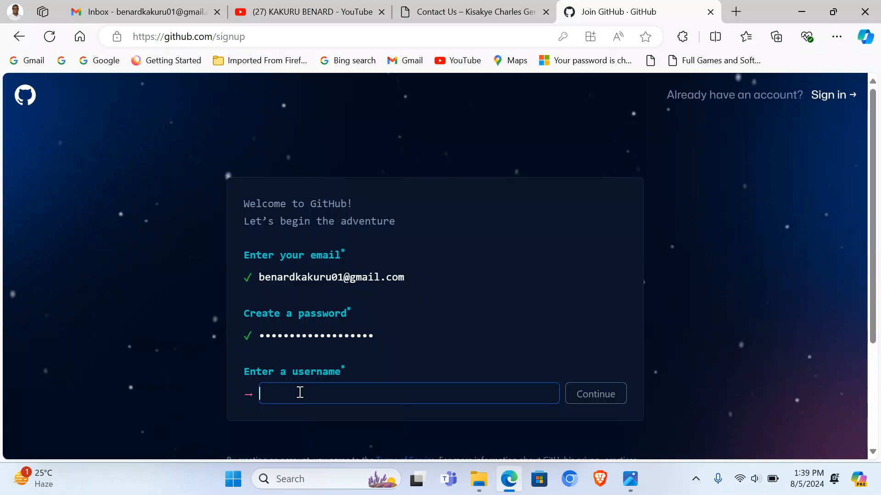
text(k)
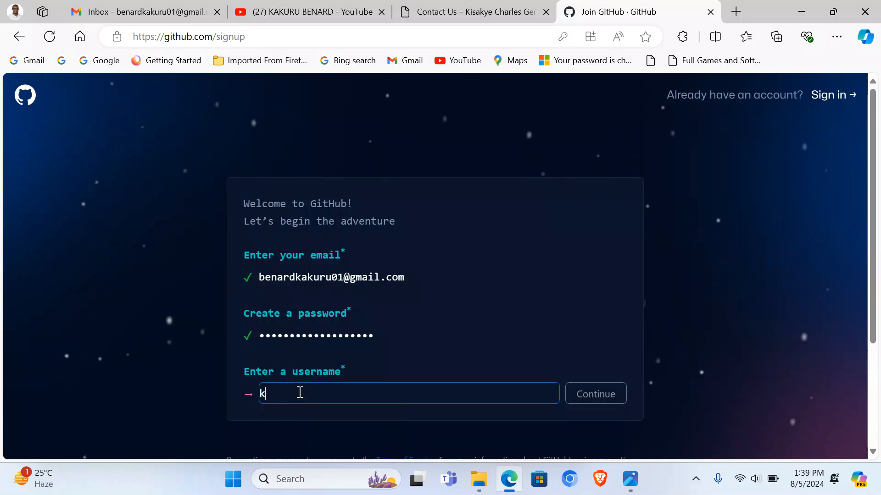
text(akuru)
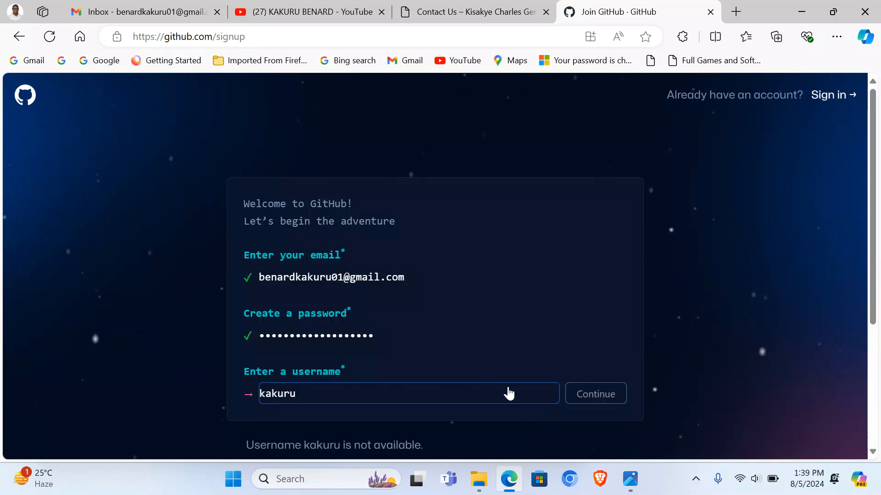
scroll(down, 3)
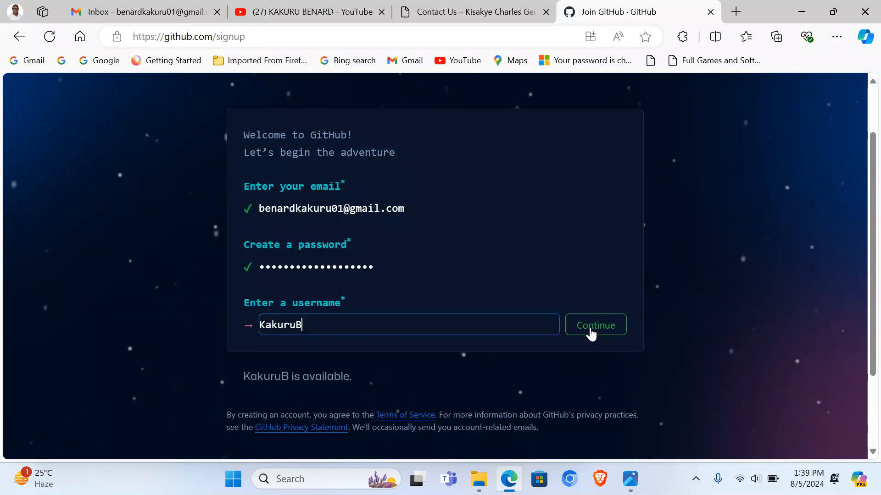
click(595, 325)
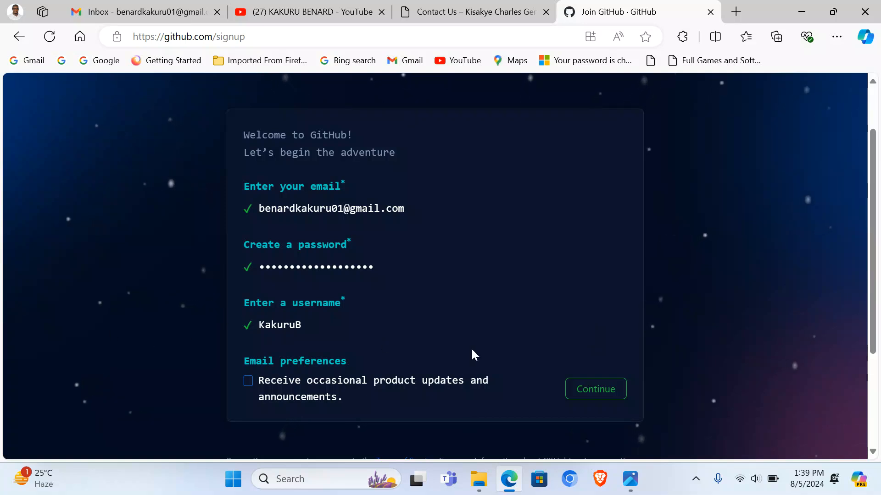
mouse_move(433, 392)
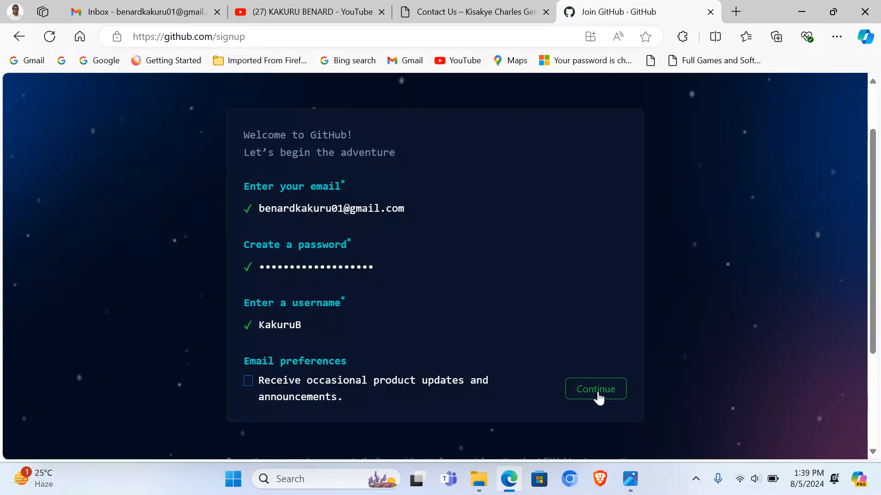
Step: Pass email preferences and attempt the chair, doghouse and house rotation puzzles
click(595, 389)
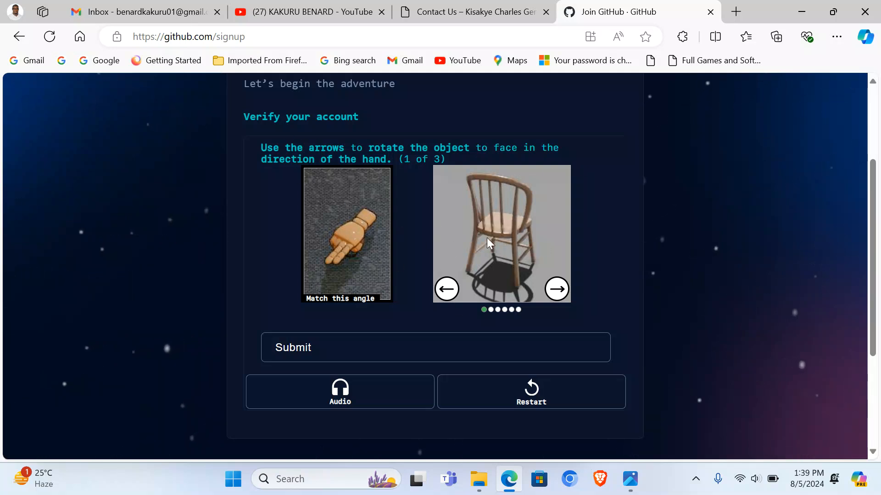
click(556, 289)
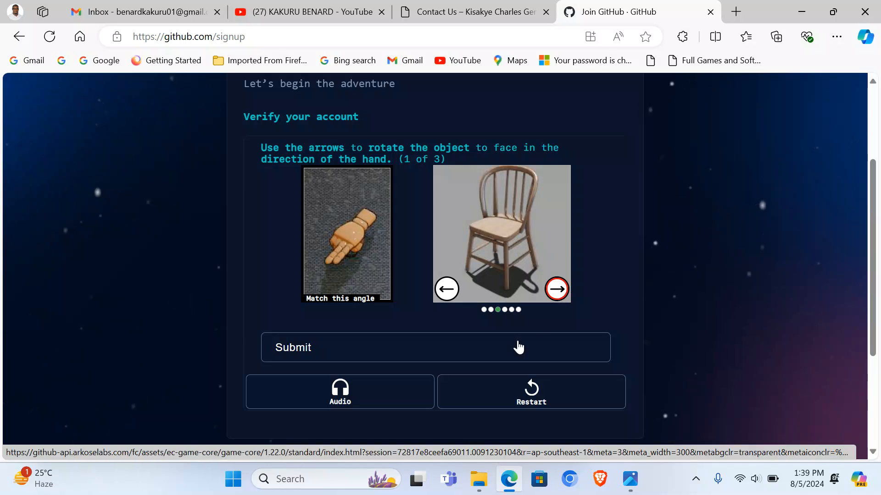
click(293, 347)
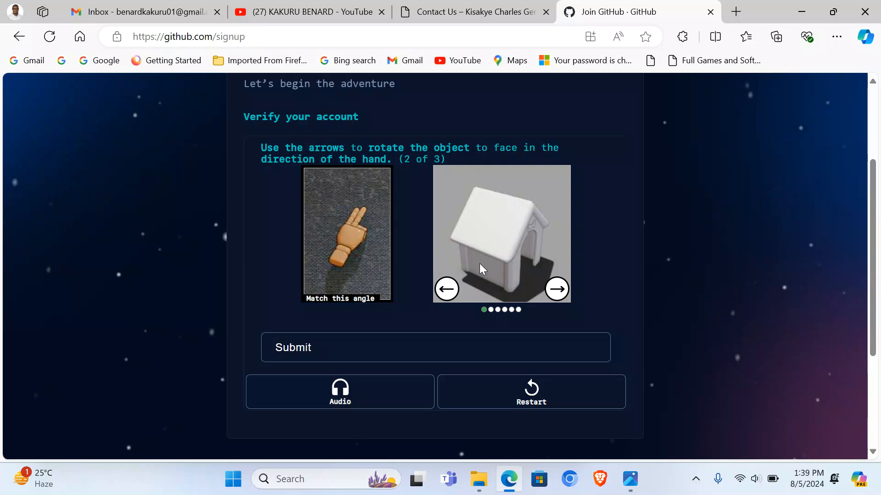
click(556, 289)
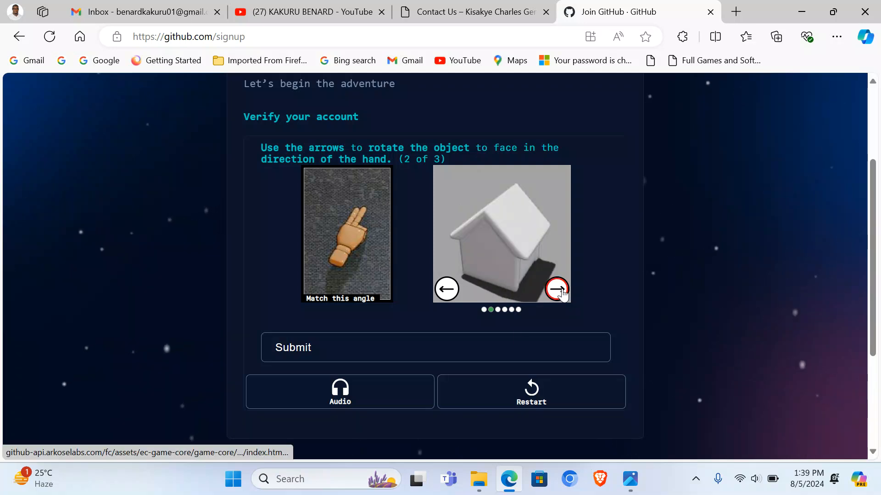
click(293, 348)
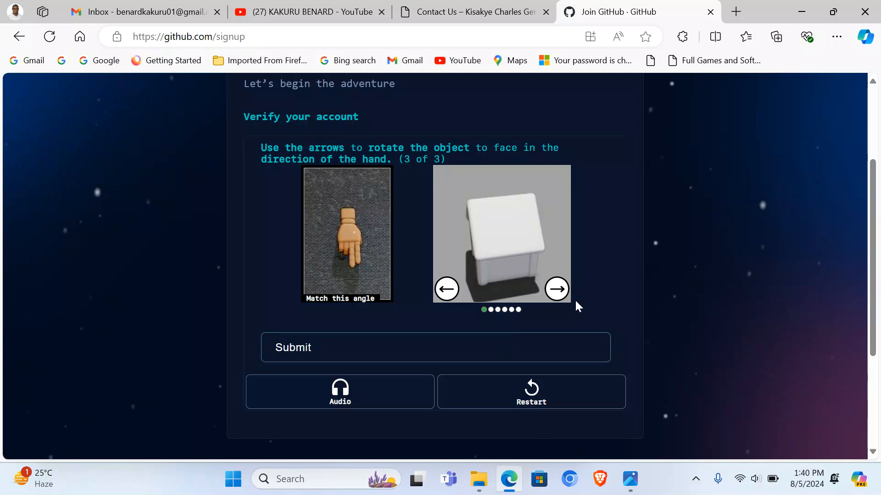
click(557, 288)
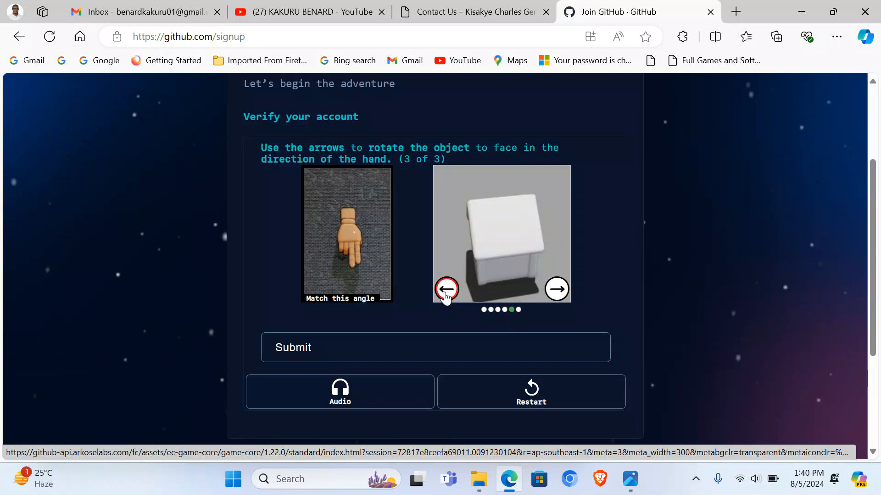
click(447, 289)
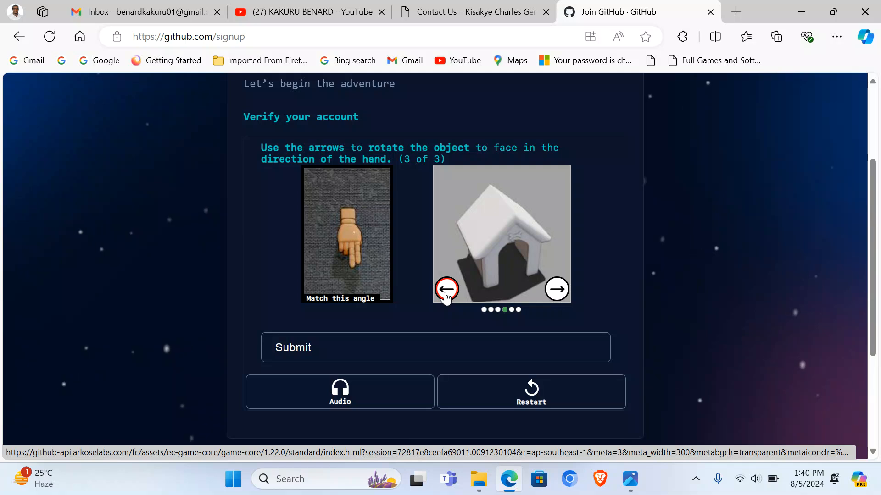
click(446, 288)
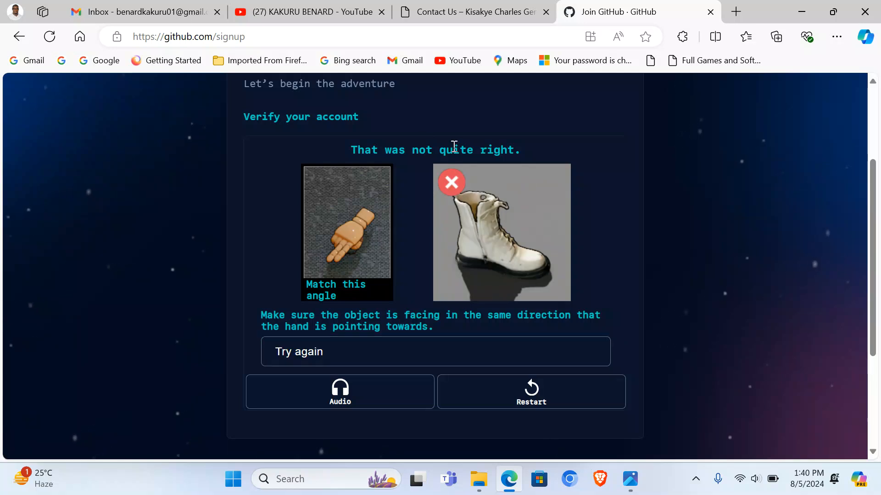
Step: Retry the puzzle, rotating the shoes and boot to match the hand, and submit
click(299, 352)
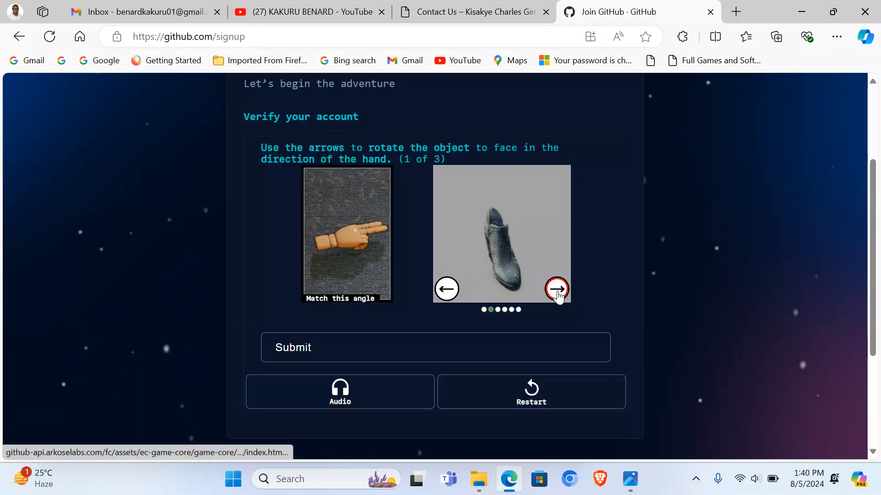
click(556, 289)
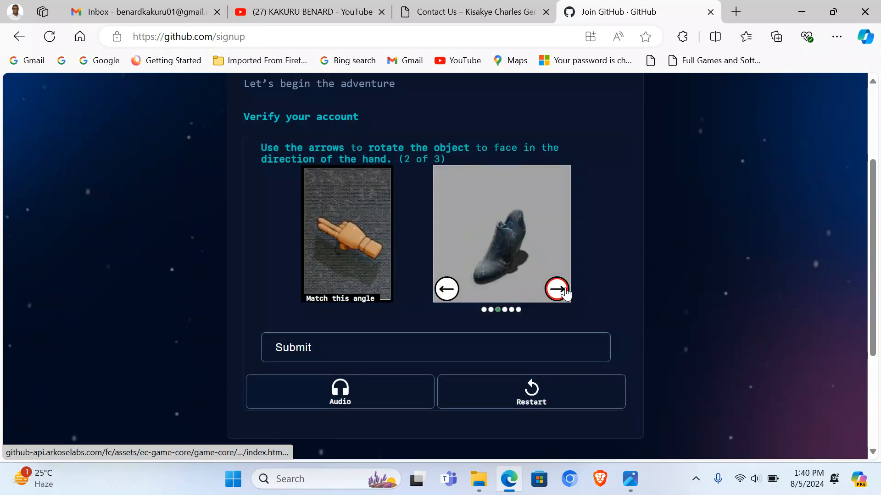
click(556, 289)
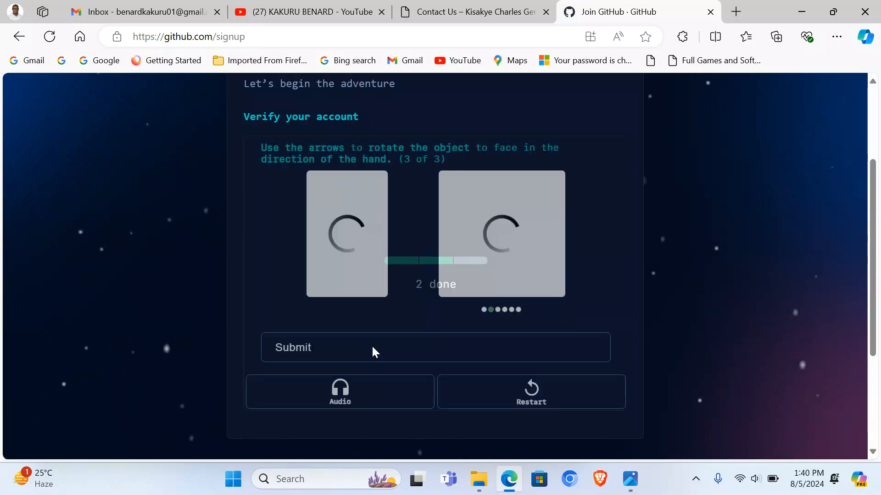
click(556, 289)
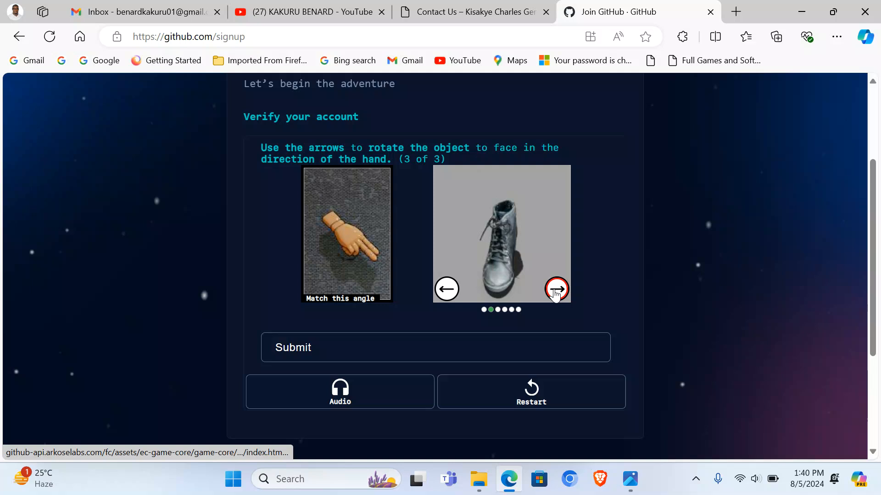
click(556, 288)
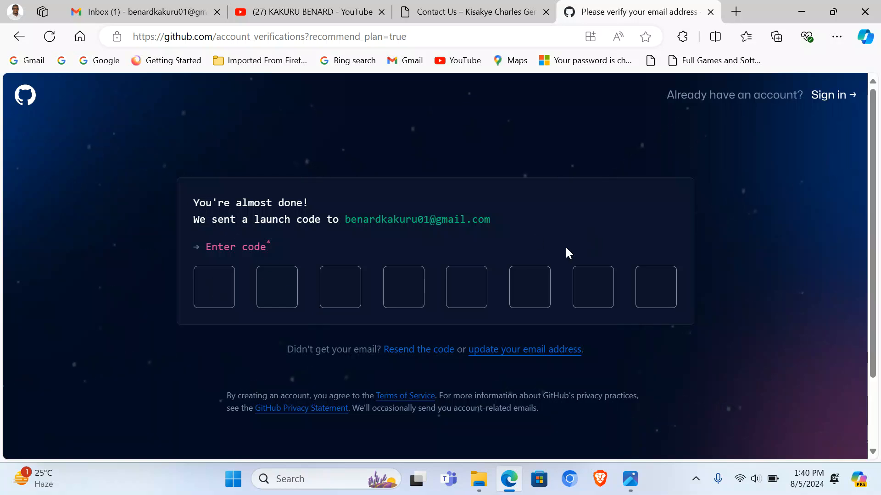
click(137, 12)
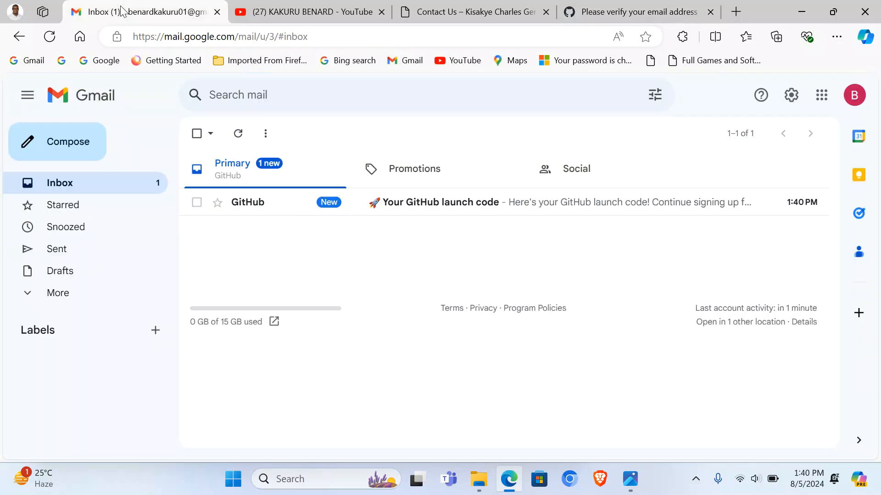
click(440, 202)
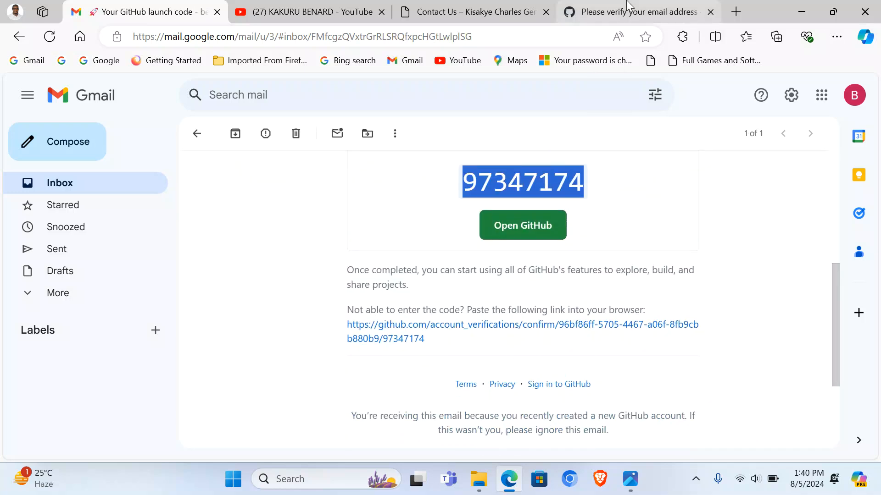
click(640, 12)
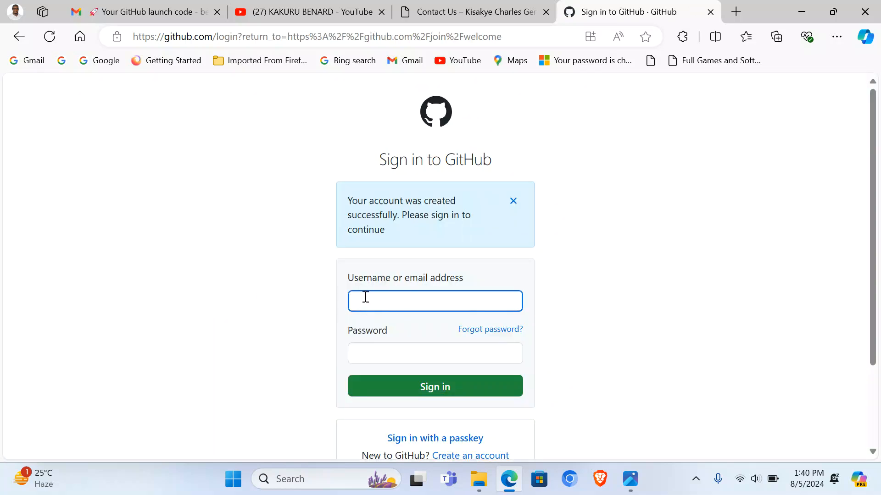
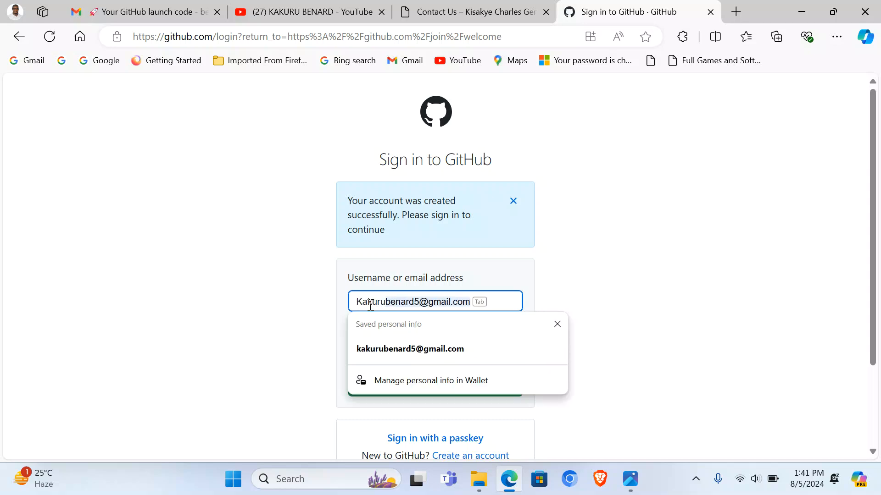
Step: Sign in to GitHub as KakuruB with the new account's password
text(KakuruB)
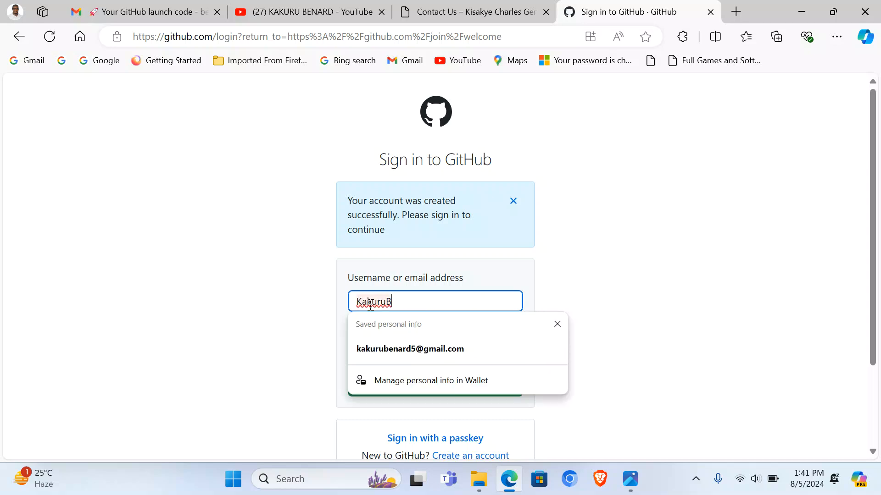
click(409, 354)
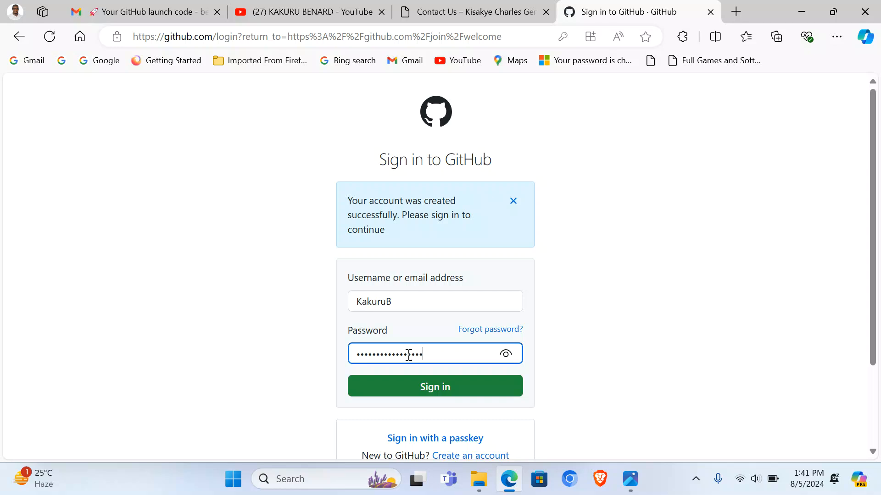
click(435, 386)
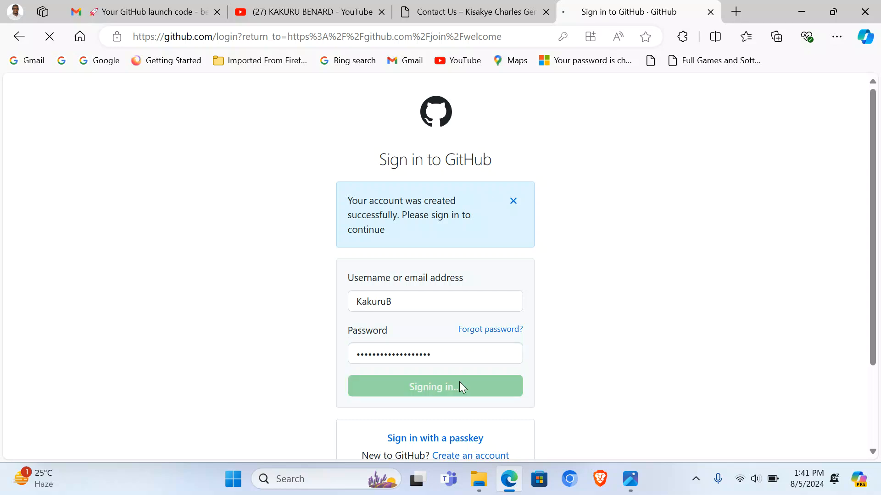
click(435, 386)
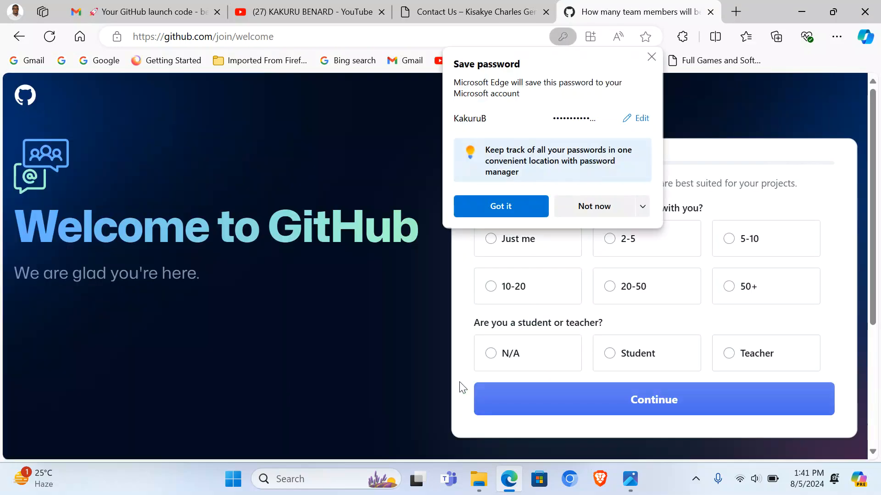
Step: Dismiss the save-password offer and answer onboarding questions: just me, student
click(500, 206)
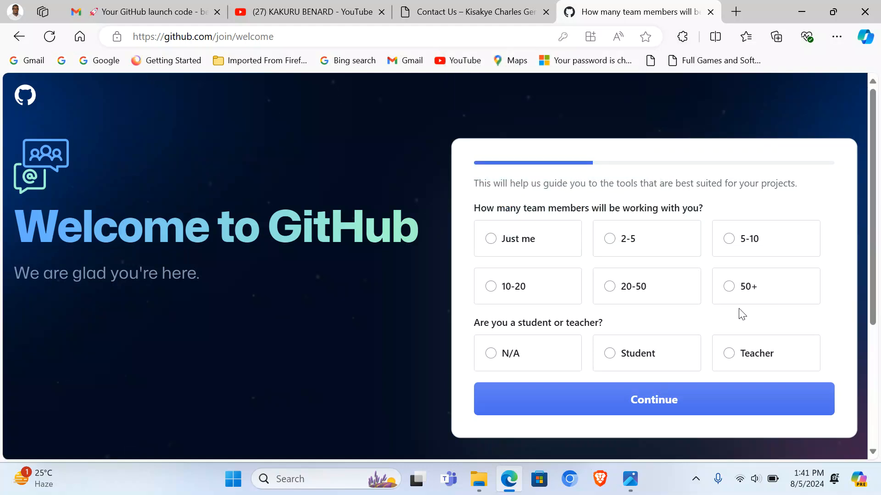
mouse_move(652, 213)
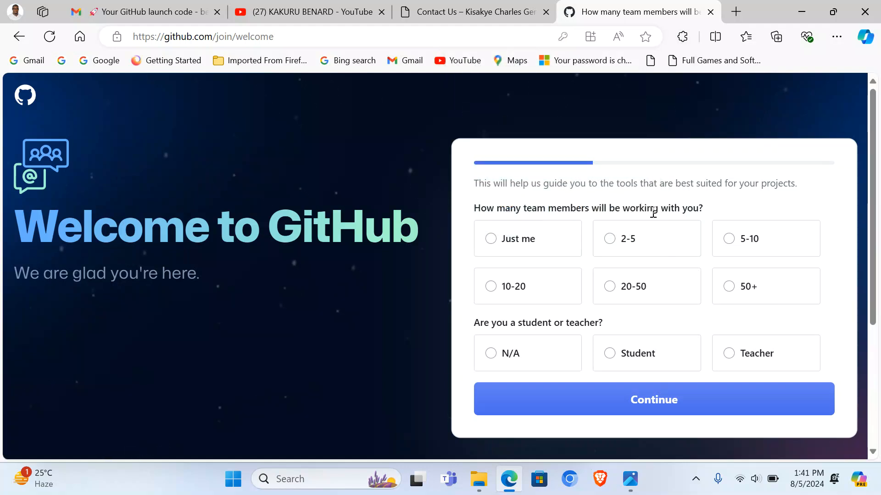
mouse_move(501, 246)
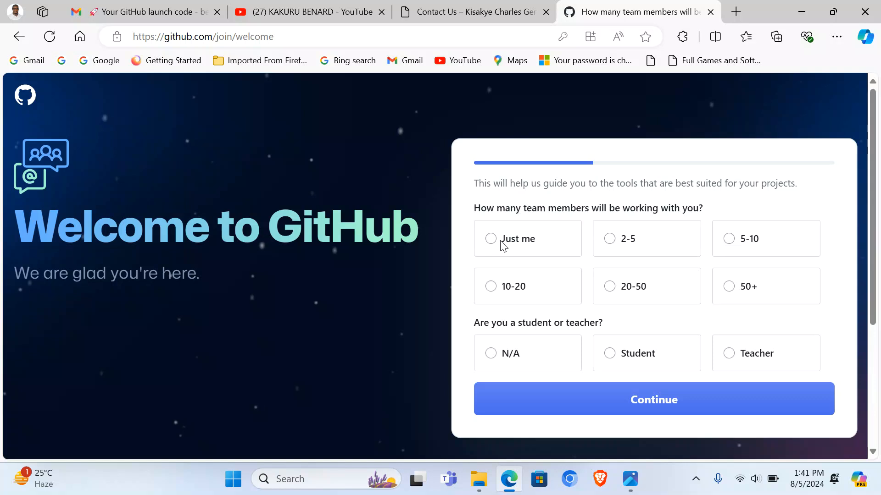
click(490, 238)
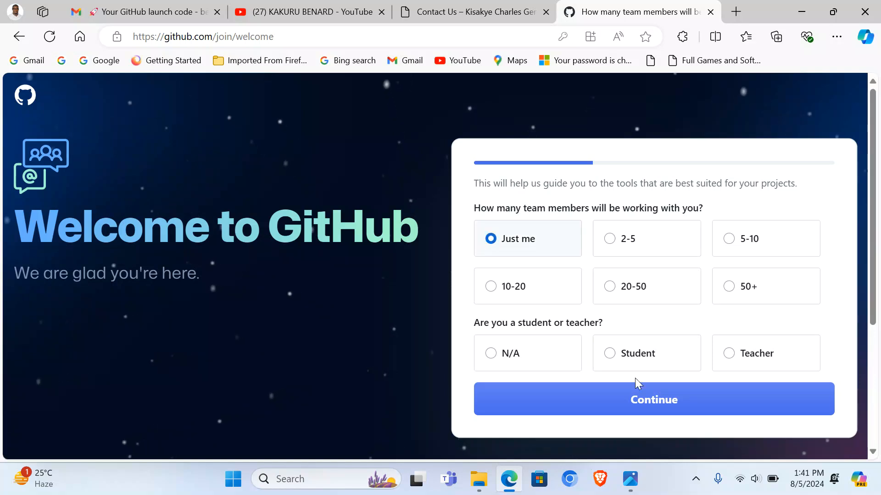
mouse_move(613, 355)
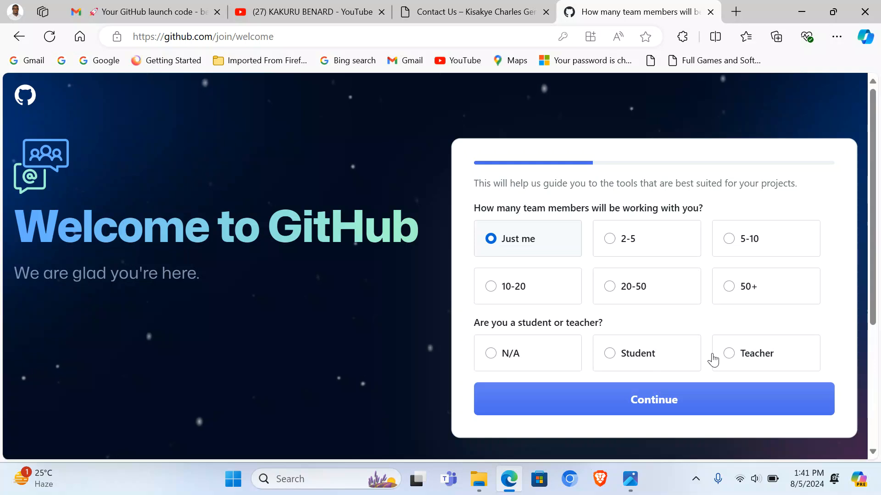
mouse_move(609, 359)
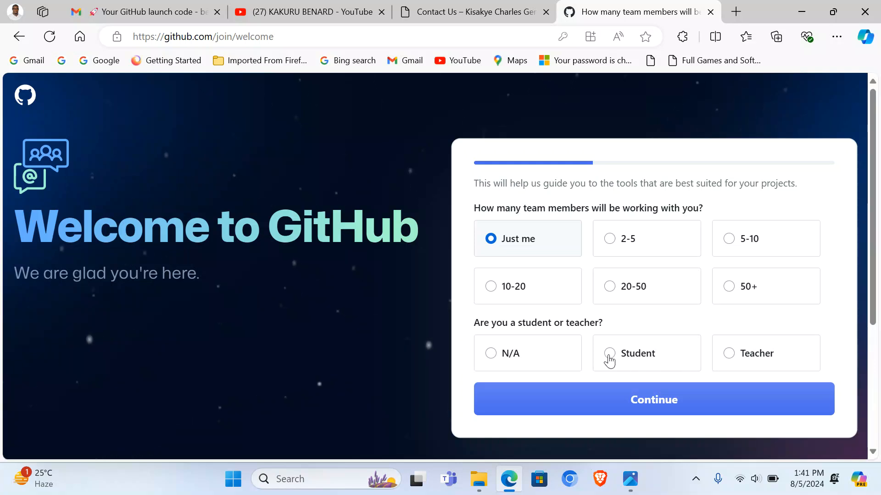
click(609, 353)
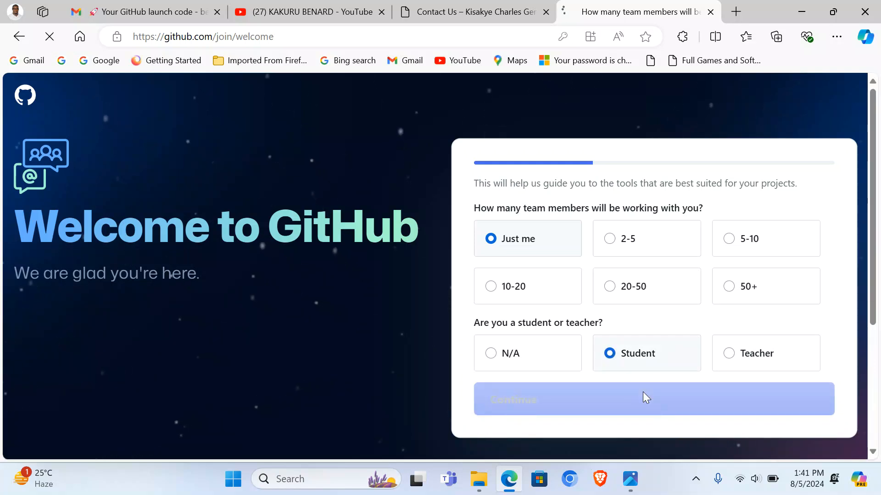
click(645, 399)
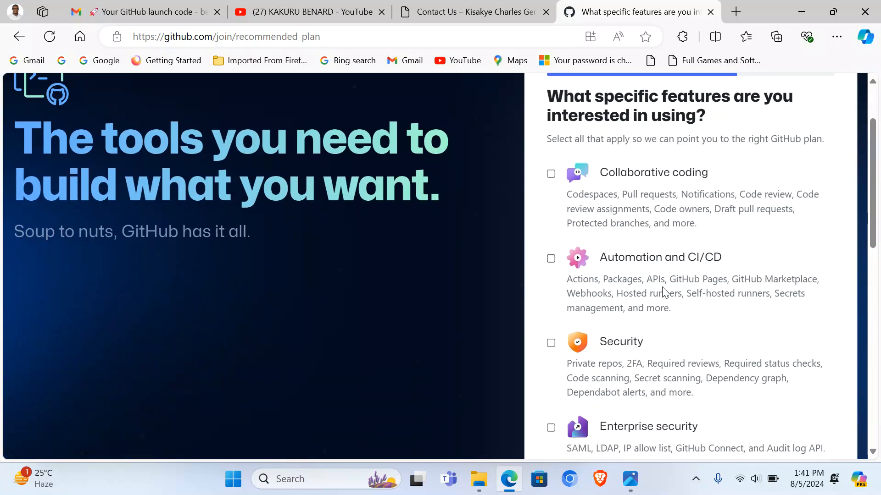
Step: Submit the feature choices and continue with the free plan
scroll(down, 3)
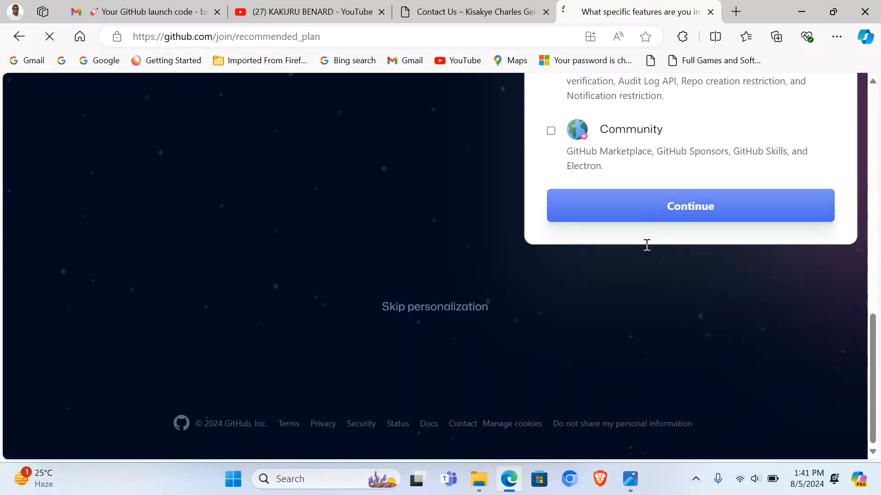
click(691, 206)
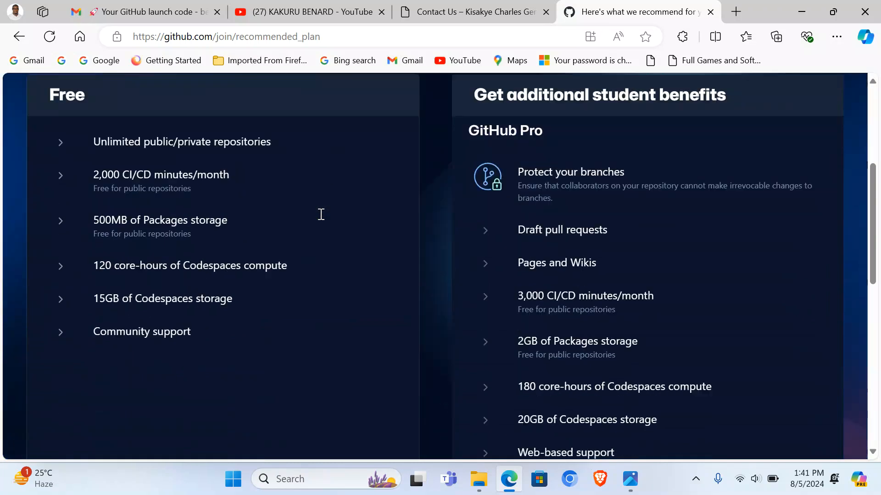
scroll(down, 3)
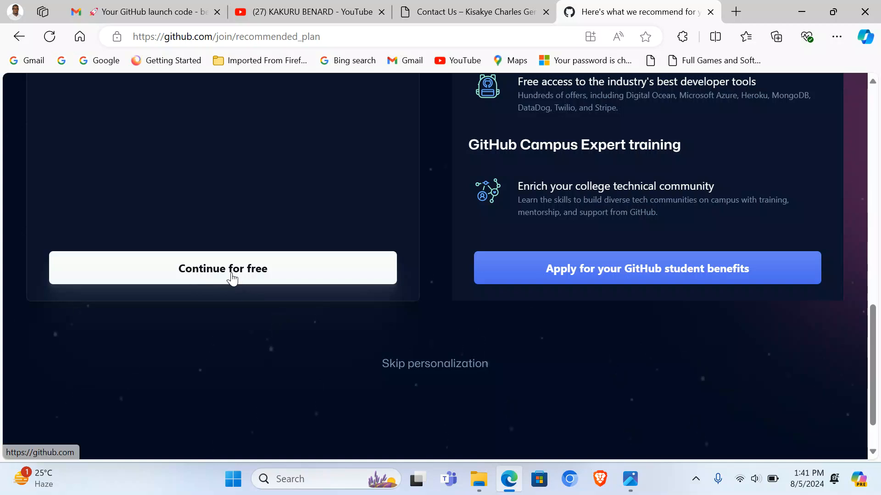
click(233, 276)
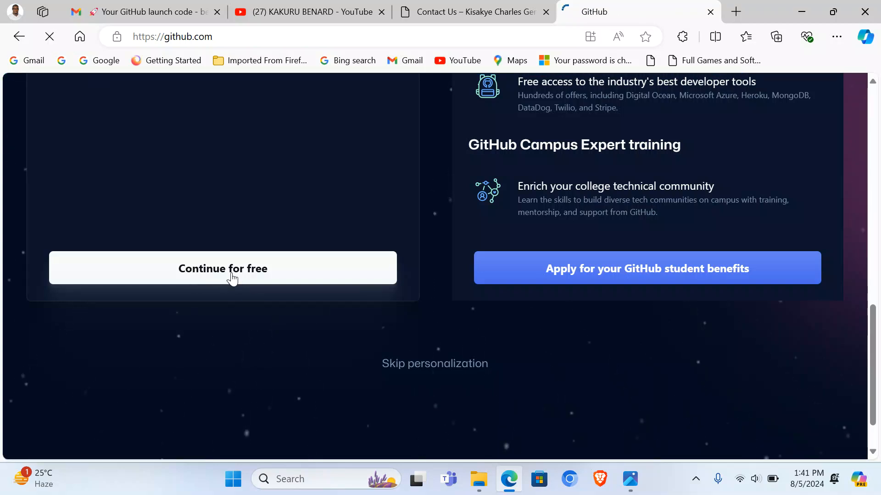
Step: Name the new repository KakuruB.github.io, make it Public, and create it
click(223, 268)
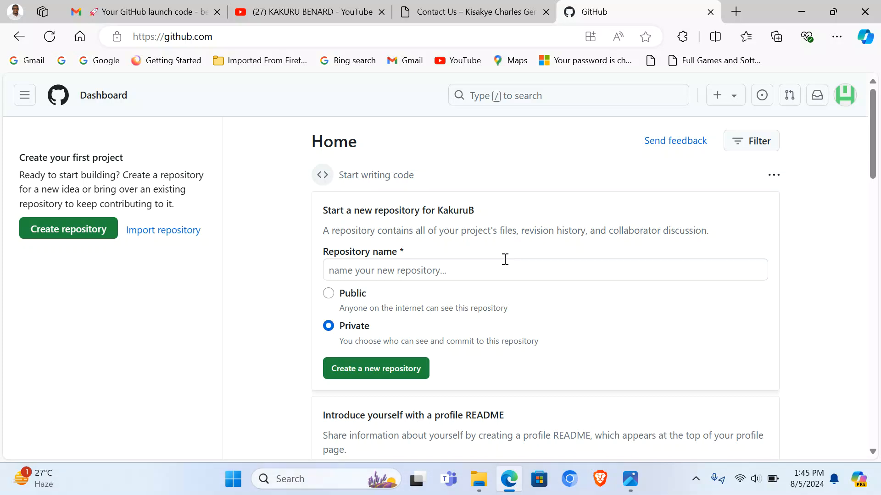
mouse_move(504, 261)
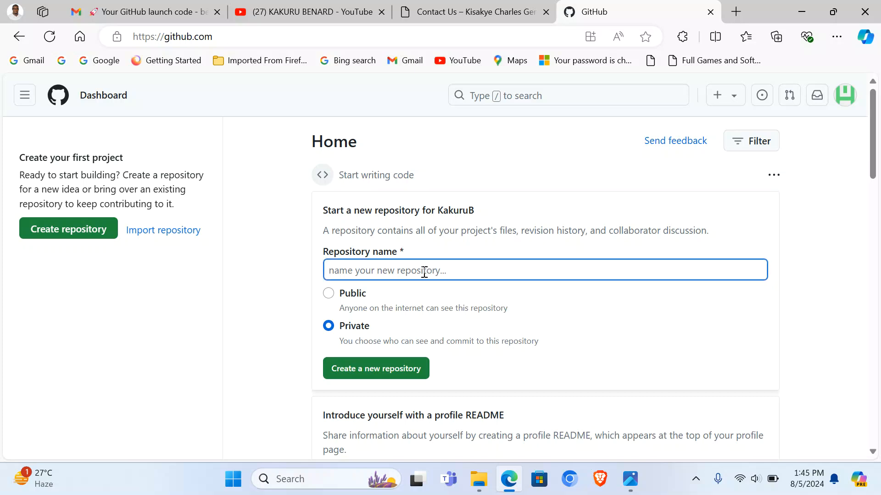
text(KakuruB)
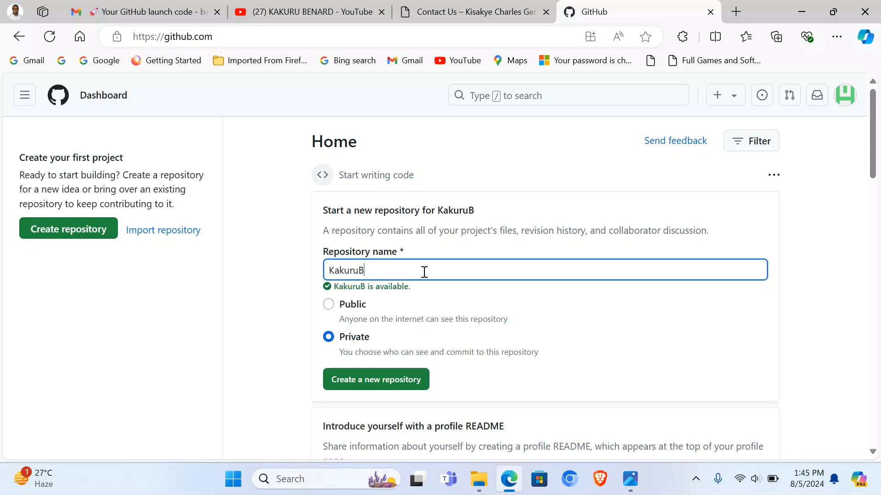
text(.github.io)
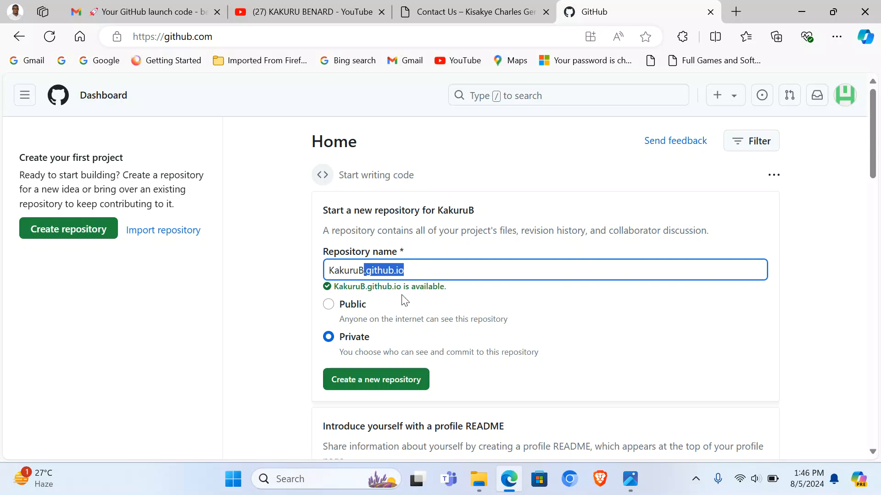
click(327, 304)
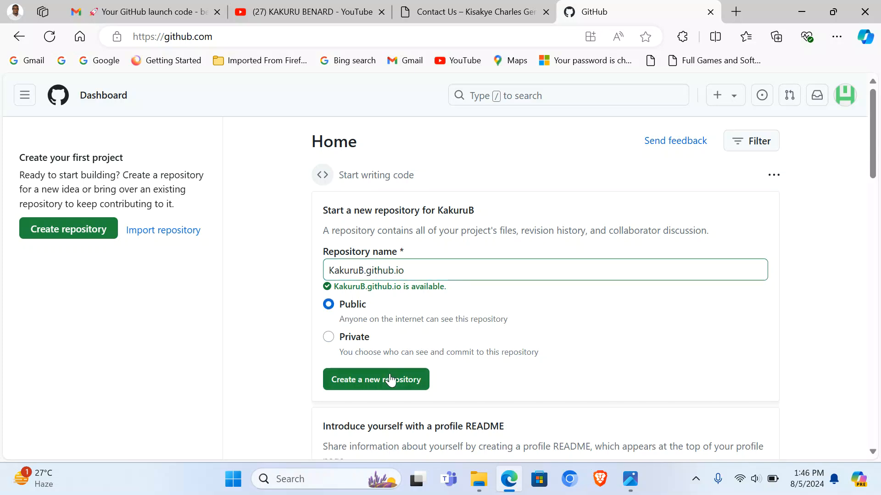
click(376, 379)
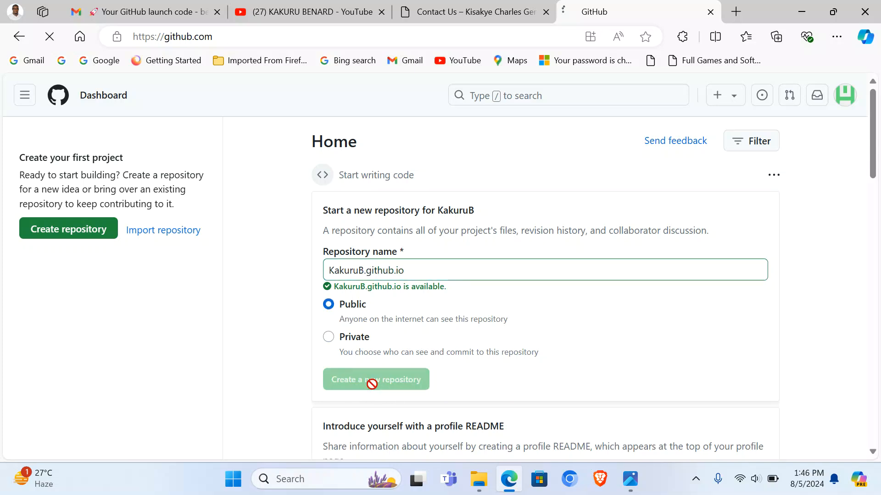
click(376, 379)
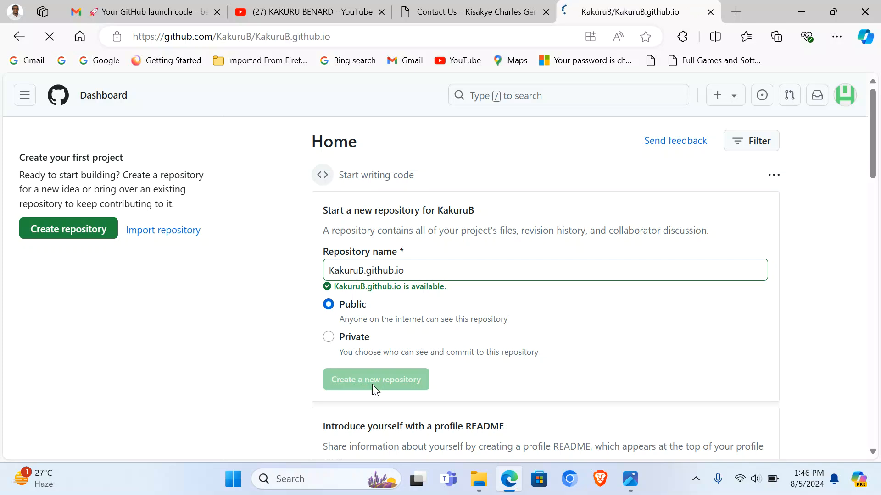
click(376, 380)
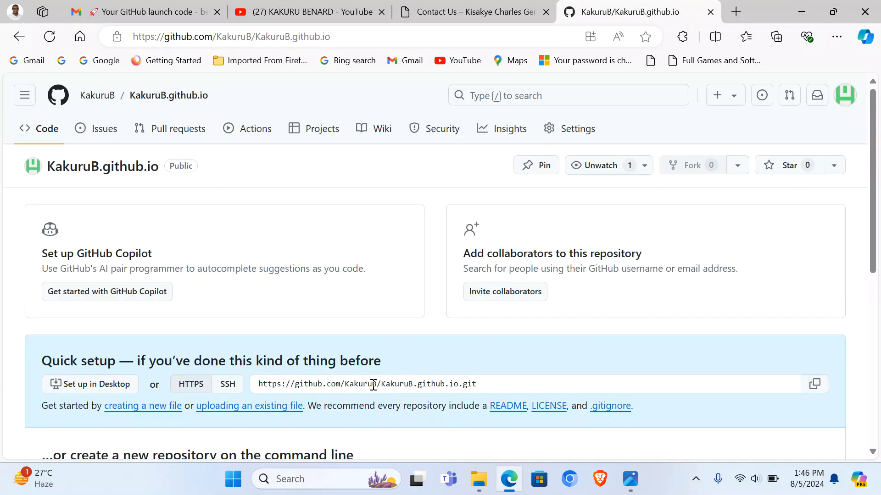
mouse_move(340, 240)
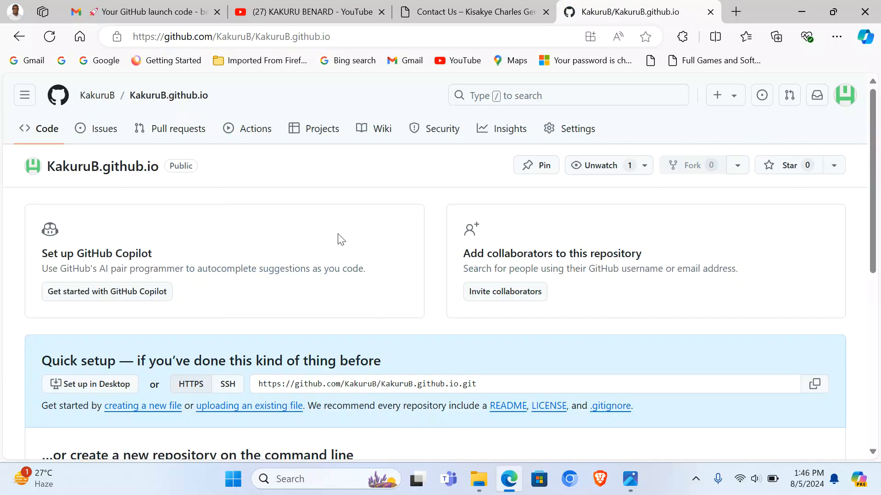
mouse_move(299, 244)
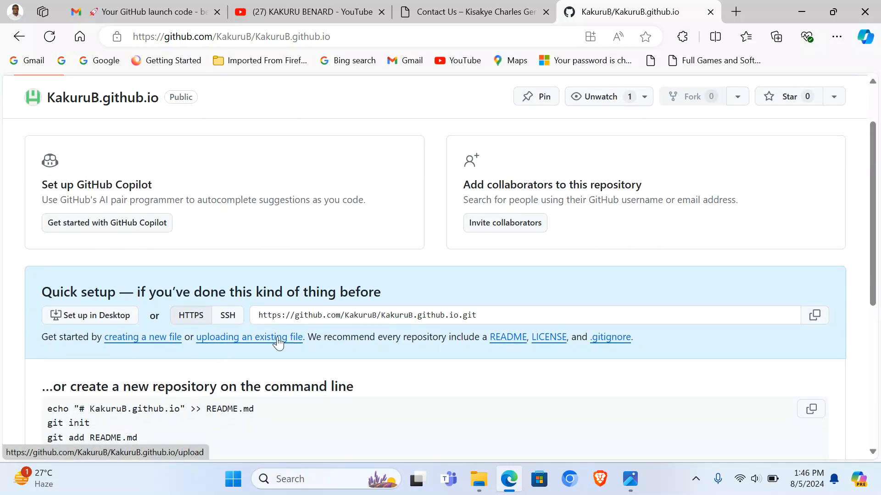
mouse_move(264, 342)
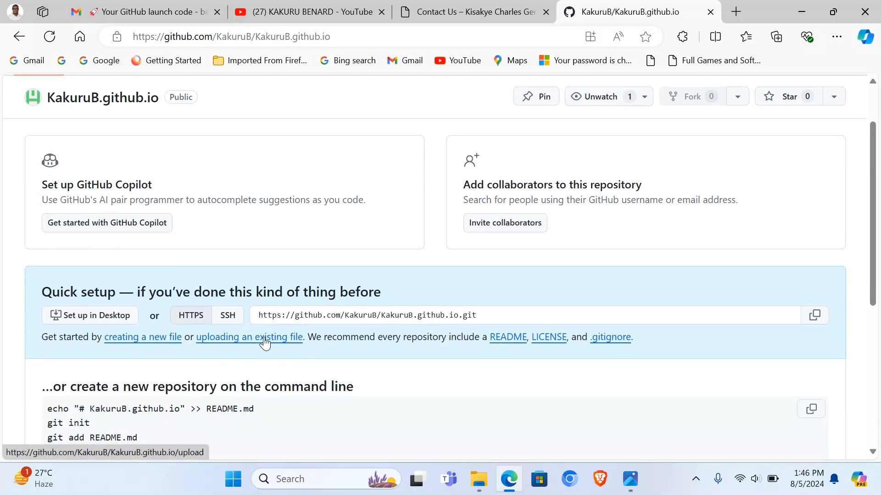
mouse_move(249, 345)
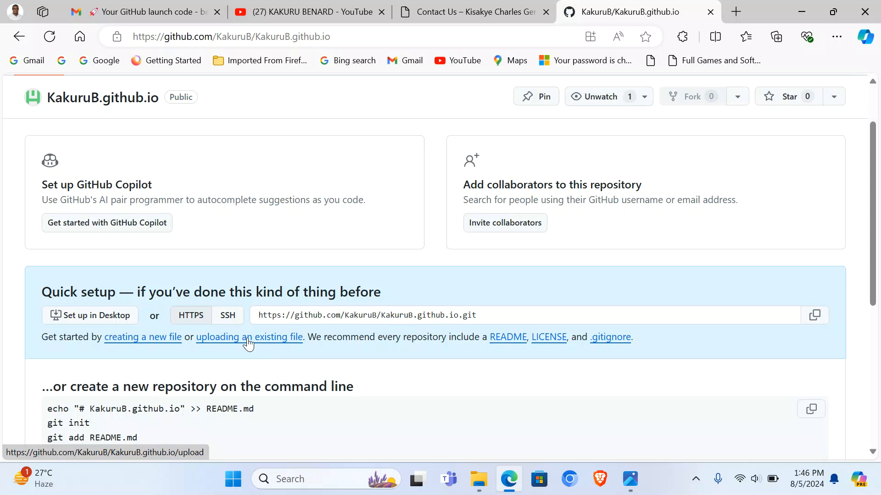
Step: Follow the 'uploading an existing file' link in the Quick setup section
click(249, 337)
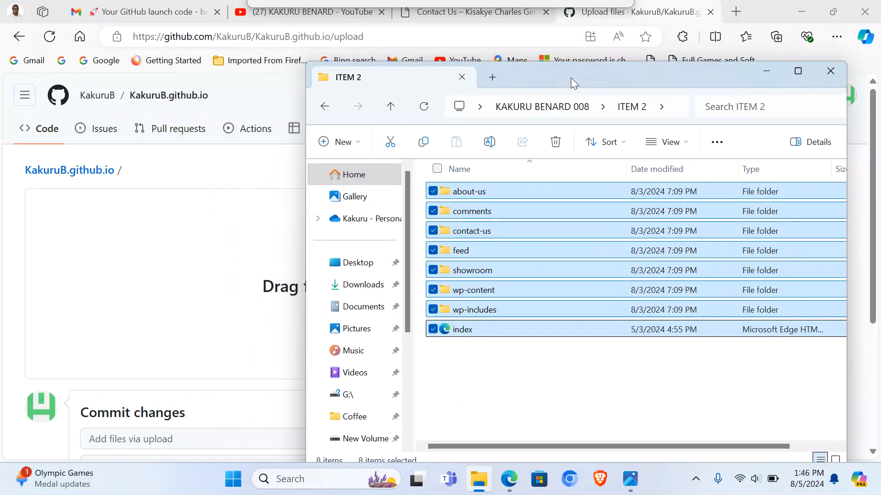
Step: Drag the site folders and index.html into the KakuruB.github.io upload area and review the 24 queued files
drag(635, 253, 286, 261)
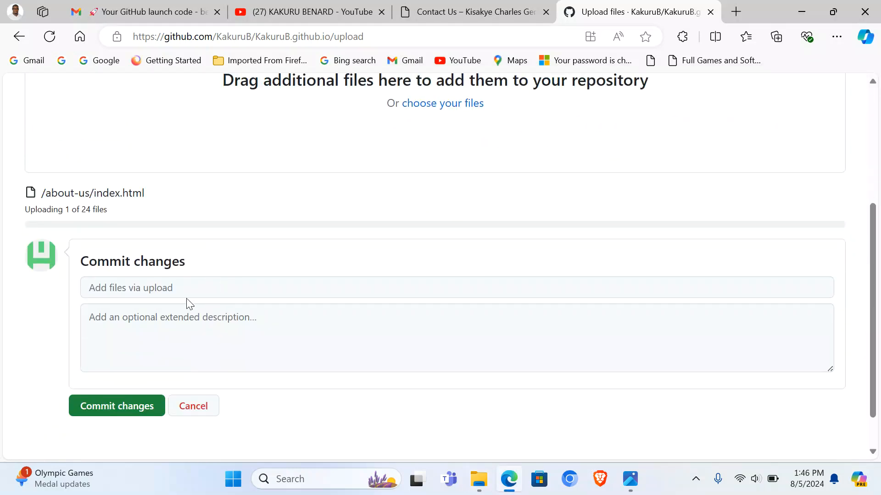
mouse_move(147, 219)
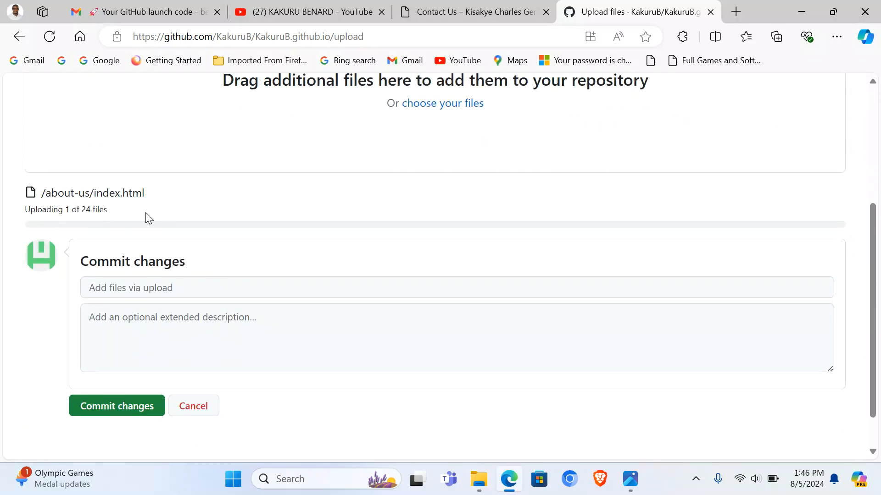
mouse_move(189, 232)
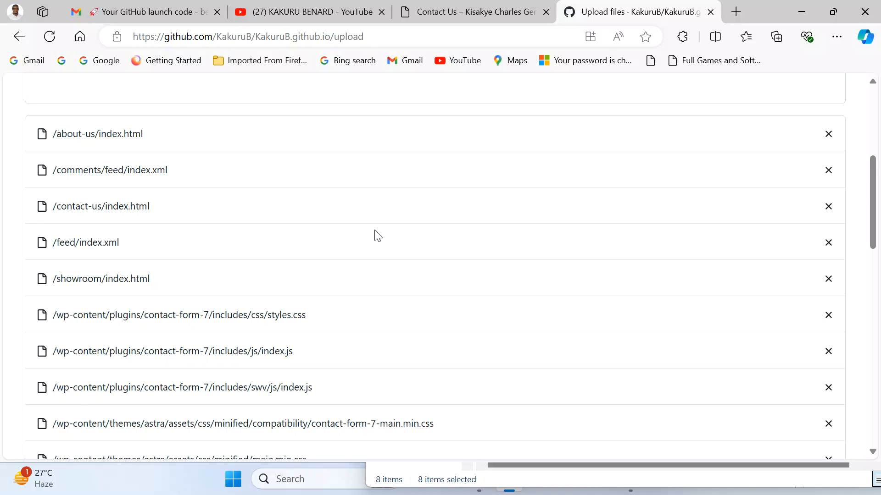
scroll(down, 3)
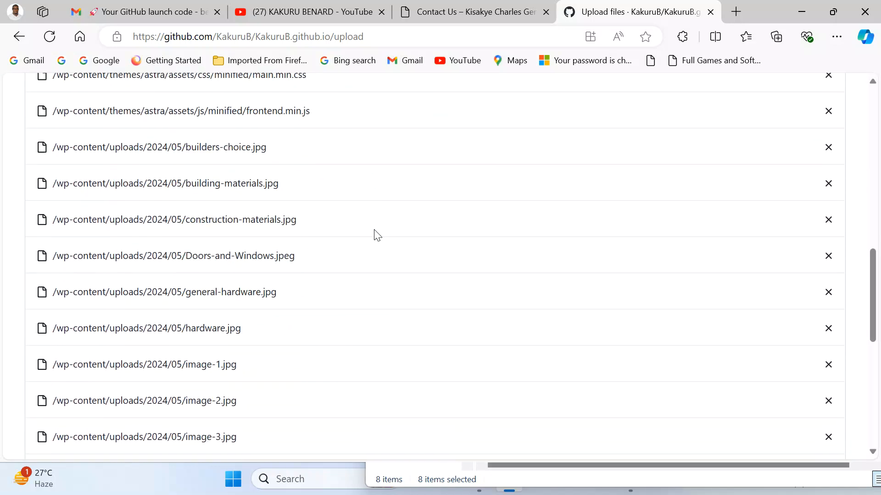
scroll(down, 3)
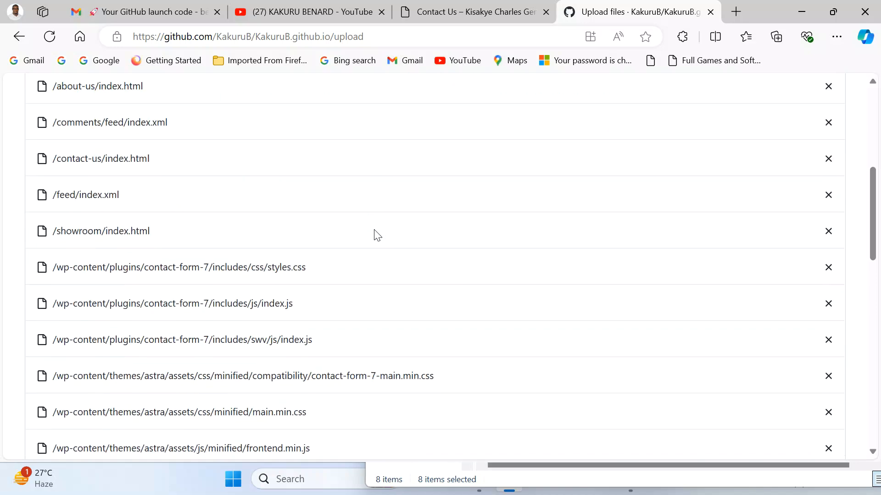
scroll(down, 3)
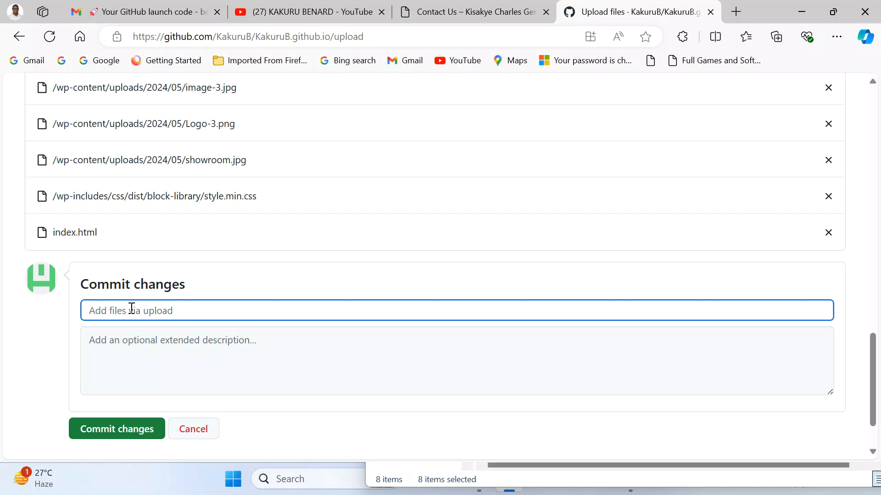
Step: Commit the uploaded site files with the message 'Project Files Added'
text(P)
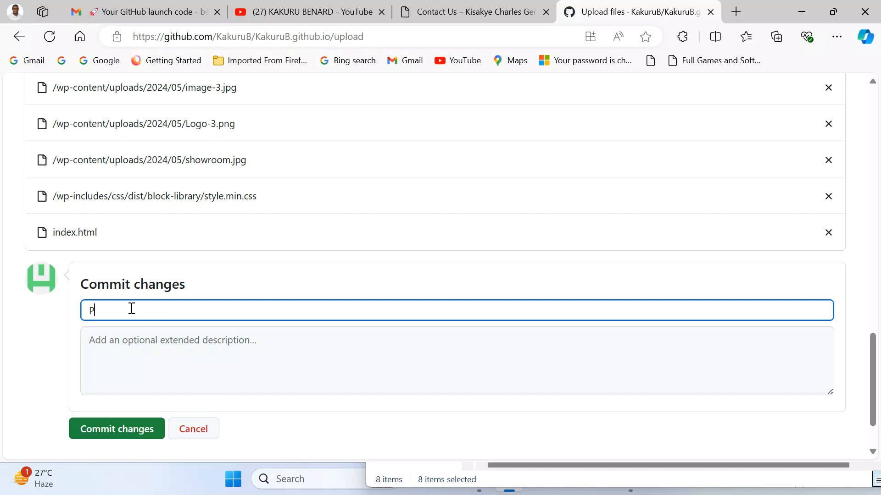
text(roject)
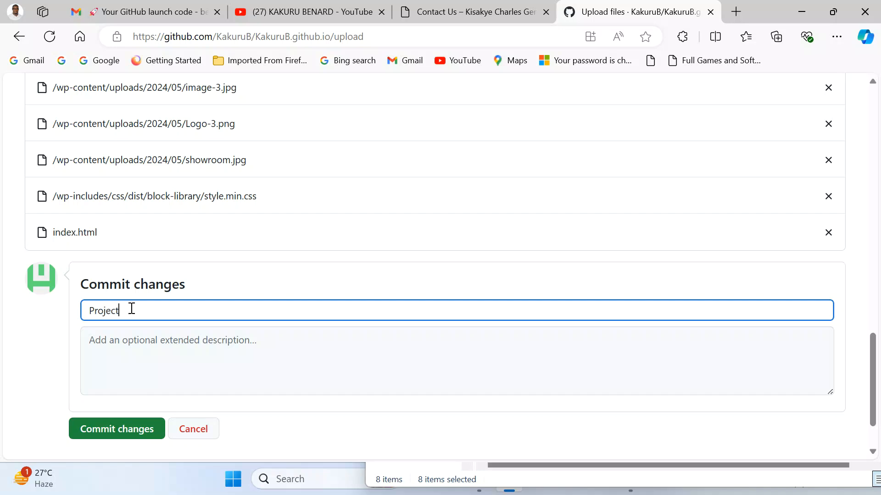
text(Files)
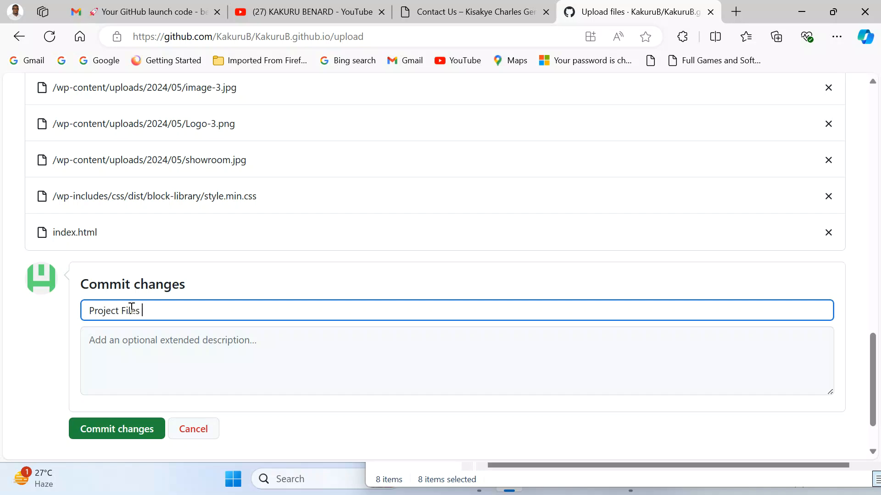
text(Added)
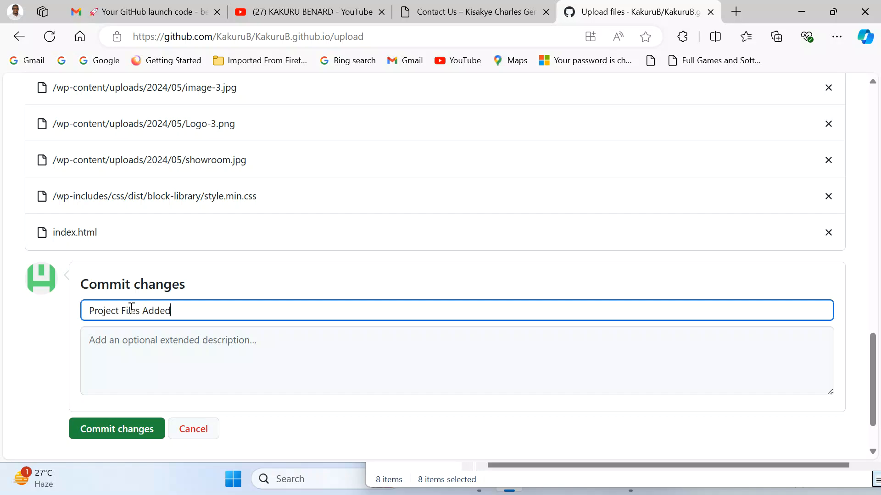
mouse_move(143, 345)
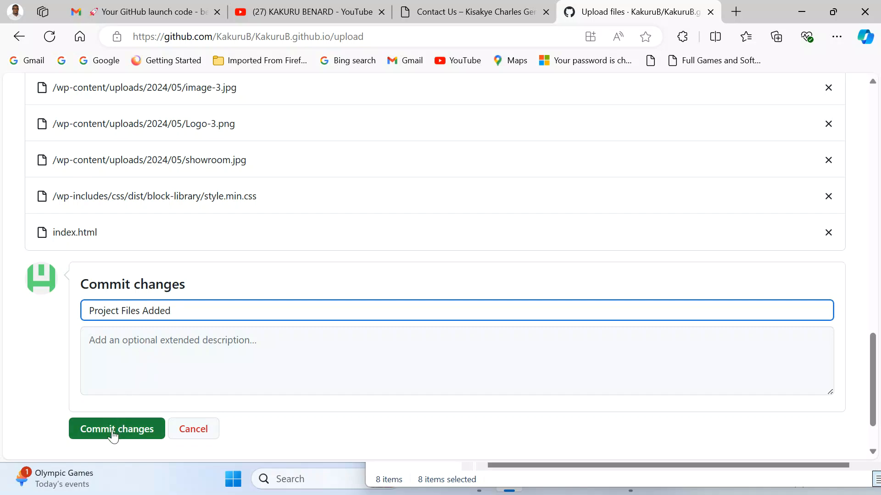
click(117, 429)
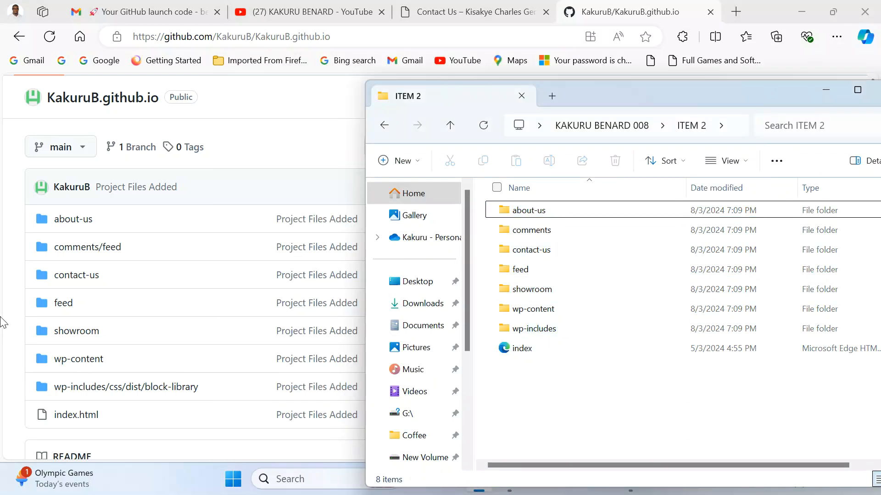
Step: Check the repository lists the committed folders and index.html, then start a new browser tab
click(521, 96)
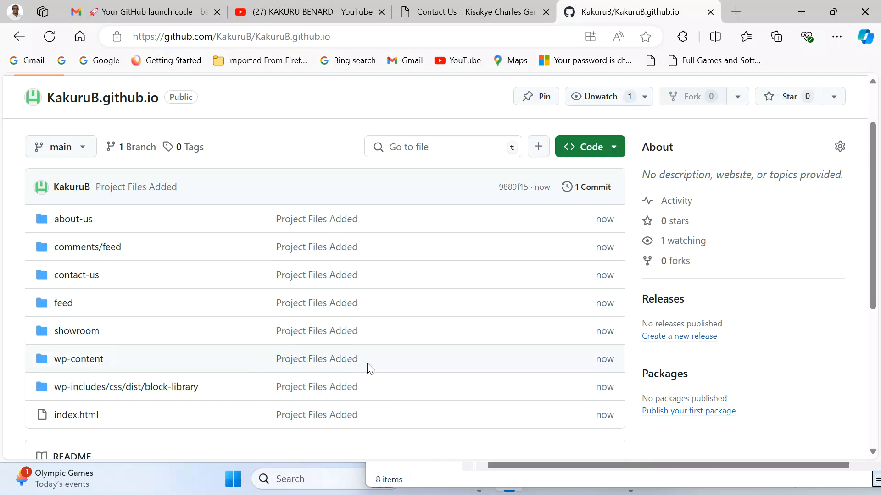
scroll(down, 3)
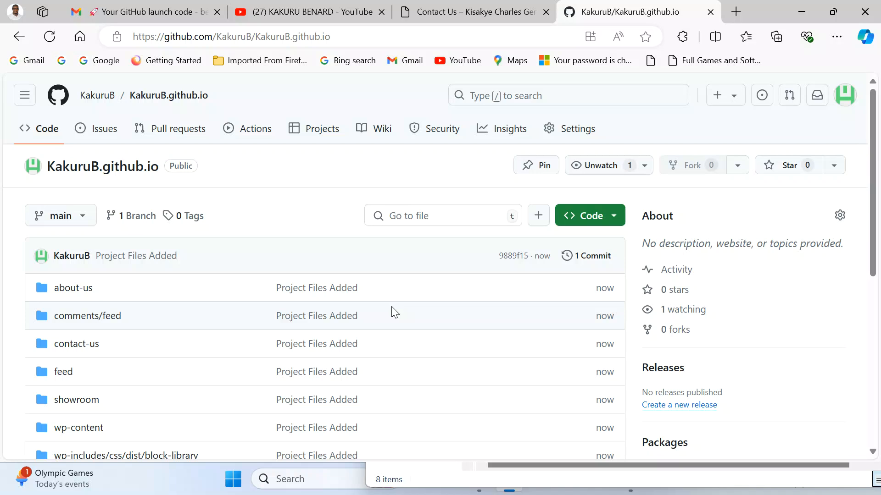
mouse_move(338, 37)
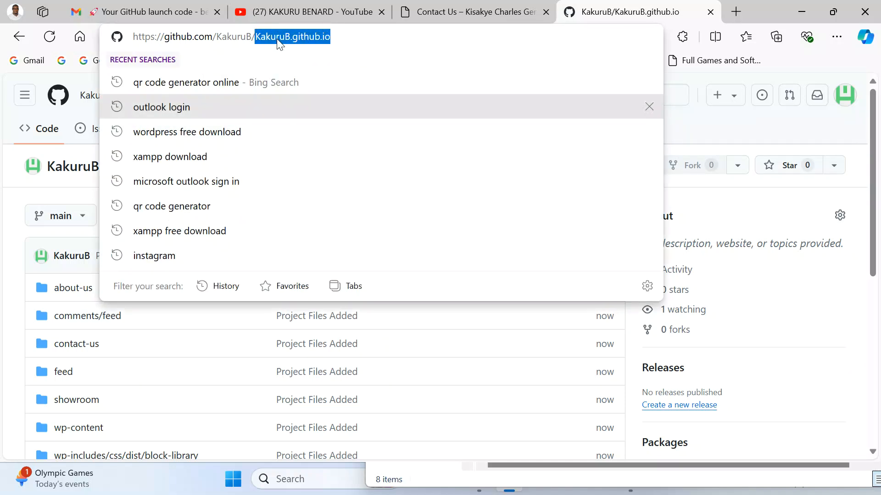
mouse_move(736, 12)
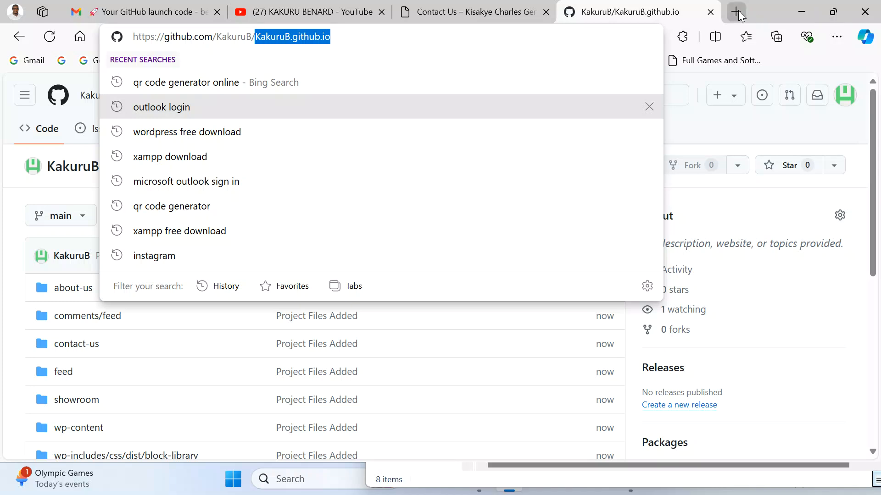
click(737, 12)
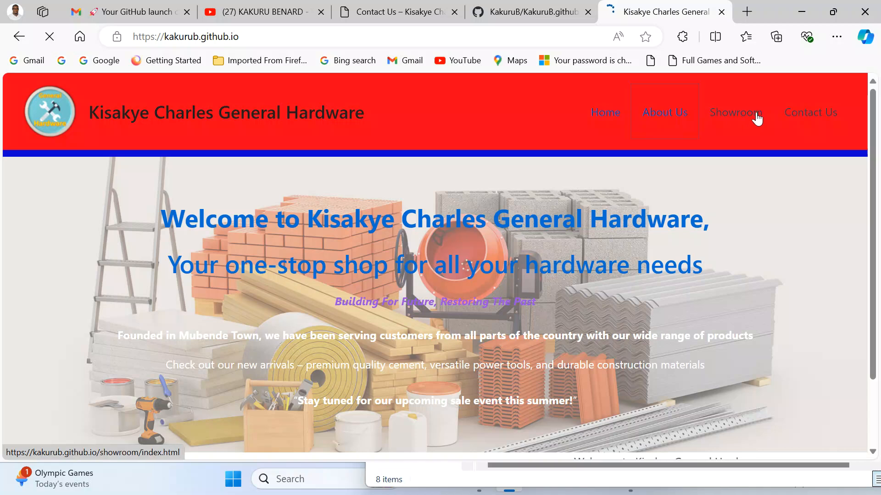
Step: Browse the live site's Showroom and Contact Us pages in Edge
click(735, 112)
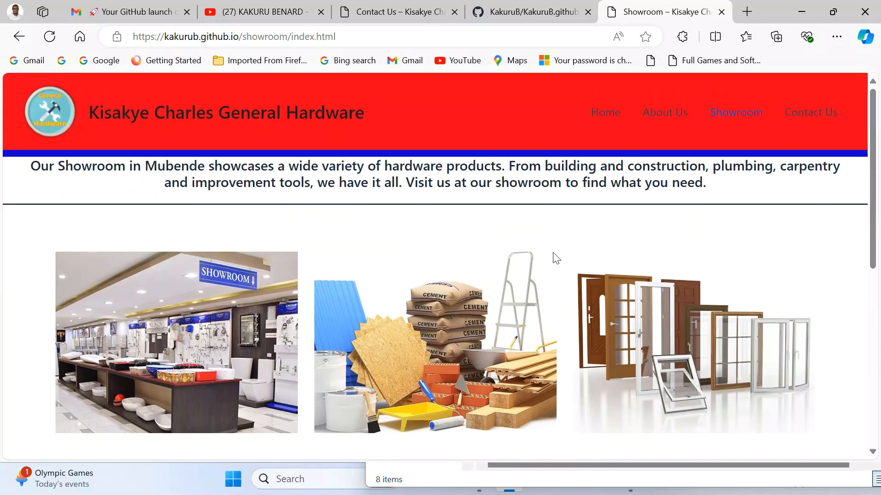
click(810, 113)
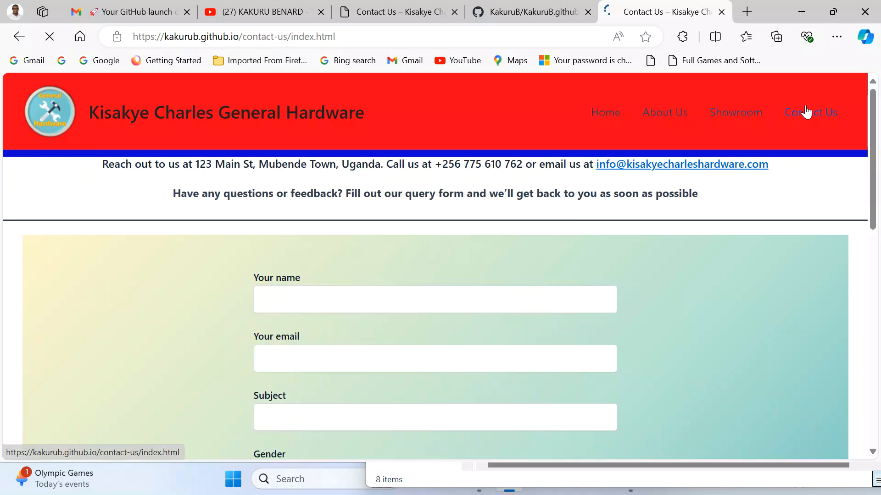
scroll(down, 3)
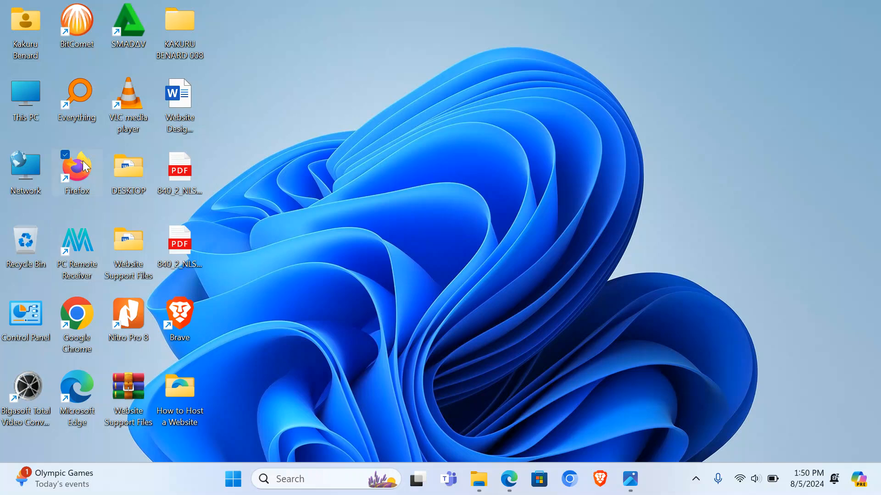
Step: Launch Firefox and load the live site at KakuruB.github.io
double_click(77, 166)
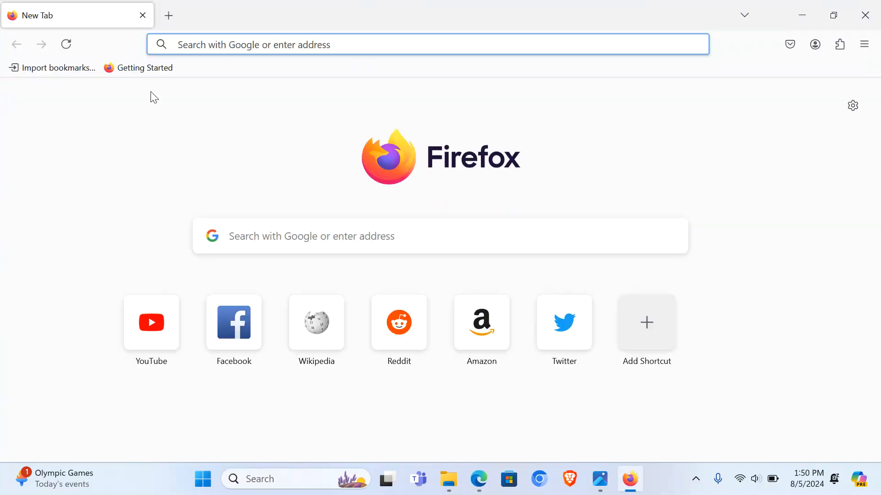
text(KakuruB.github.io)
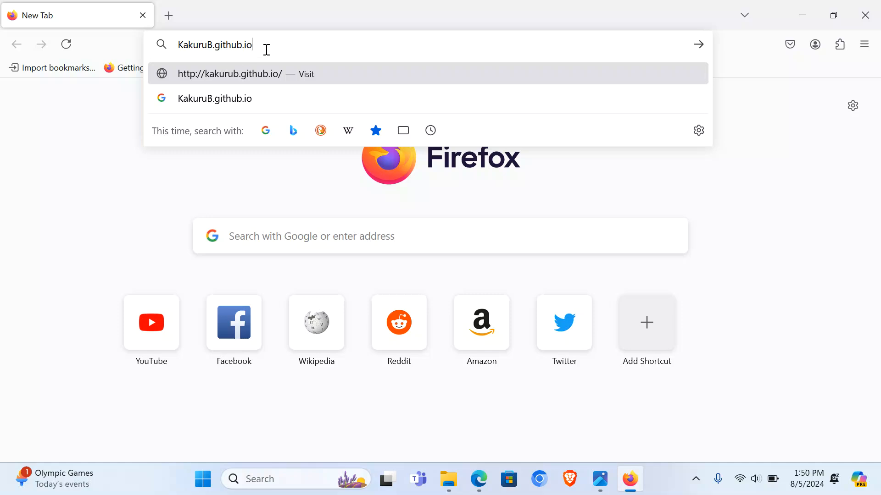
mouse_move(270, 46)
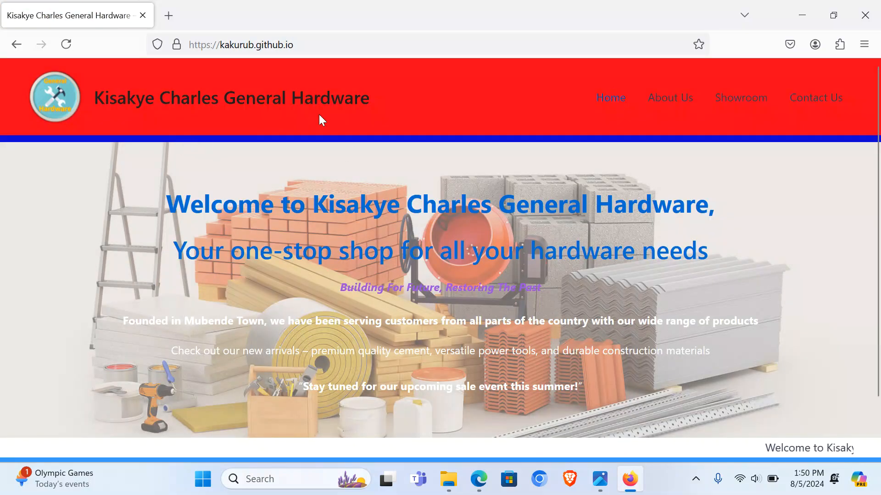
scroll(down, 3)
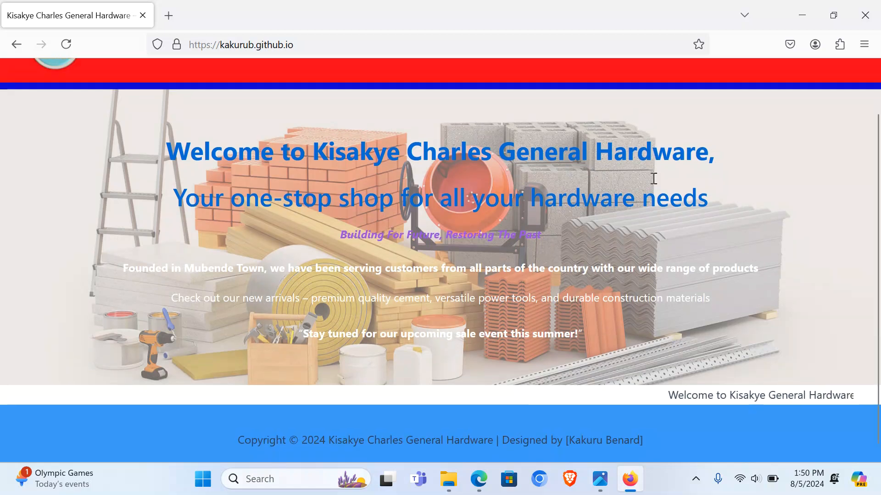
Step: View the site's About Us, Showroom and Contact Us pages, then bring up the book cover images
click(670, 97)
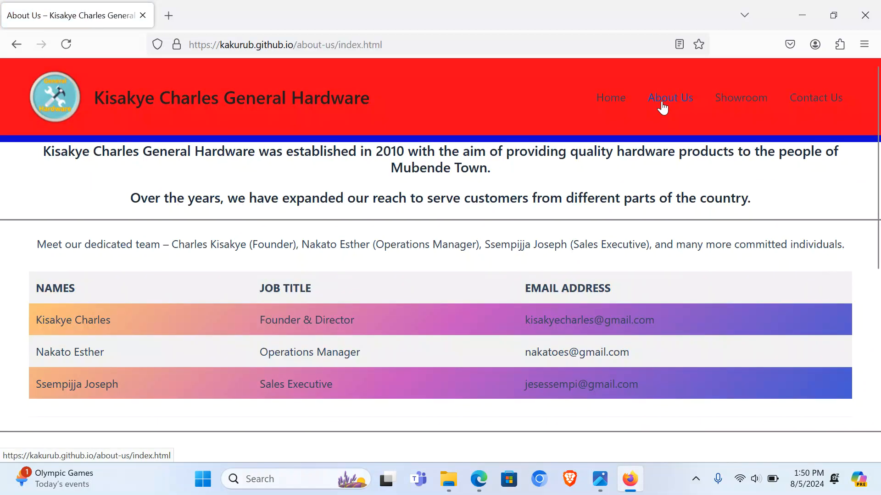
click(740, 97)
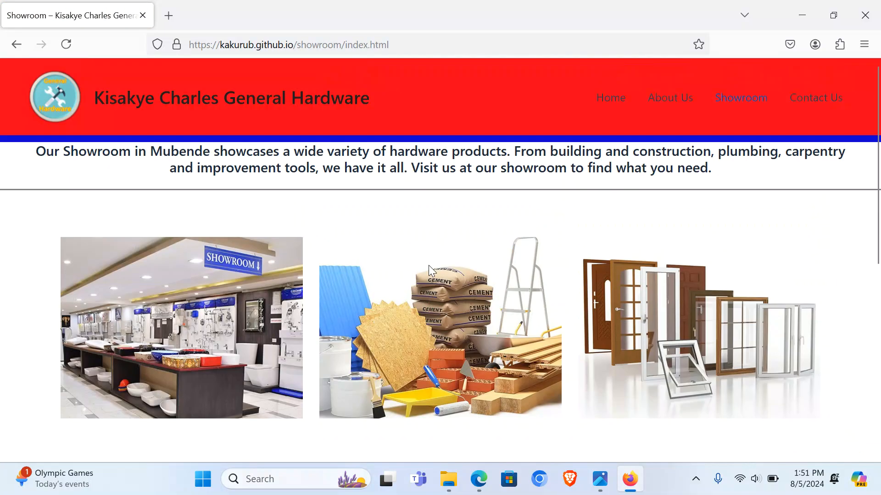
click(816, 98)
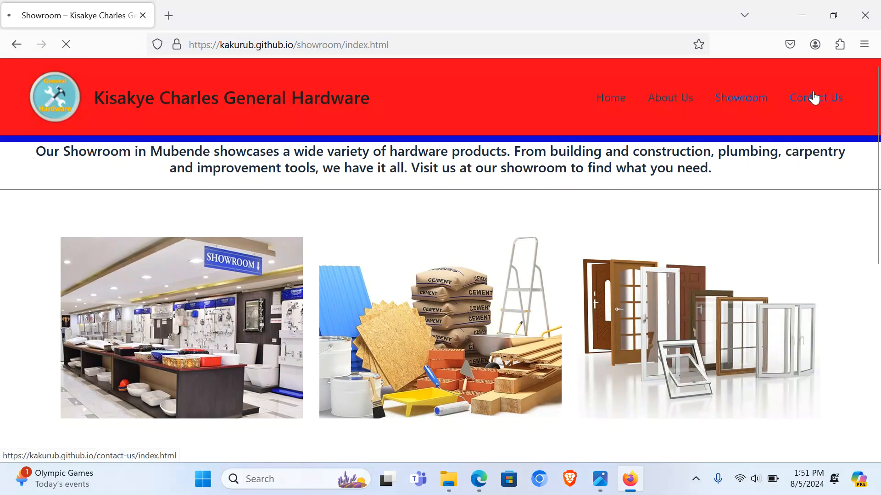
click(815, 98)
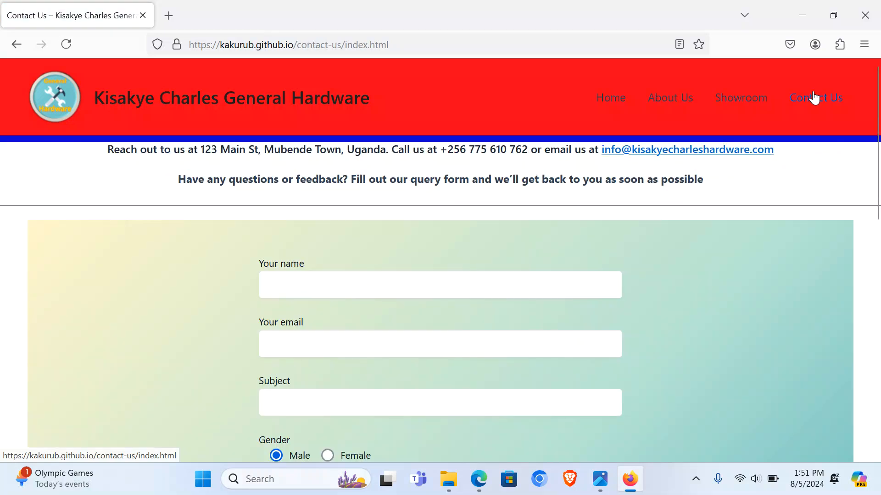
scroll(down, 3)
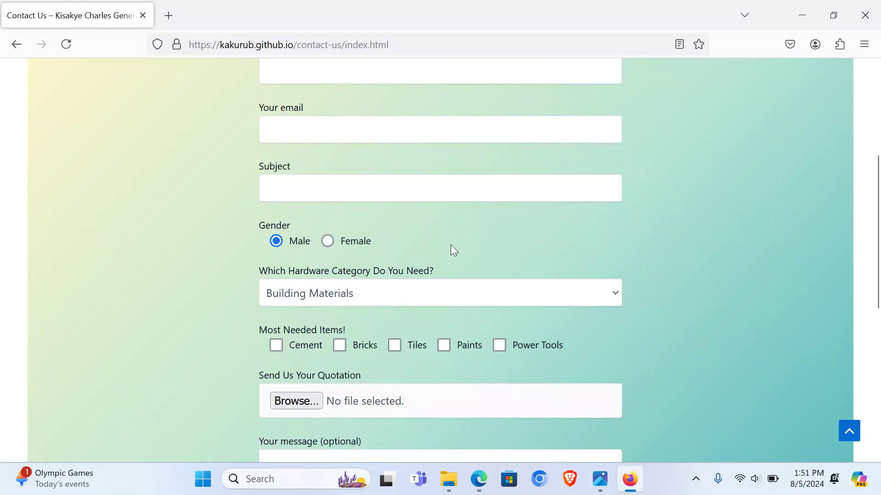
scroll(up, 3)
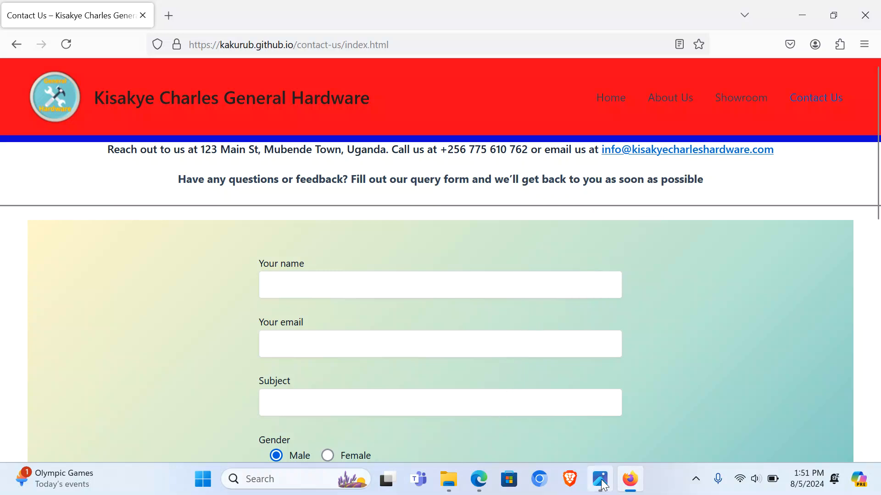
click(599, 479)
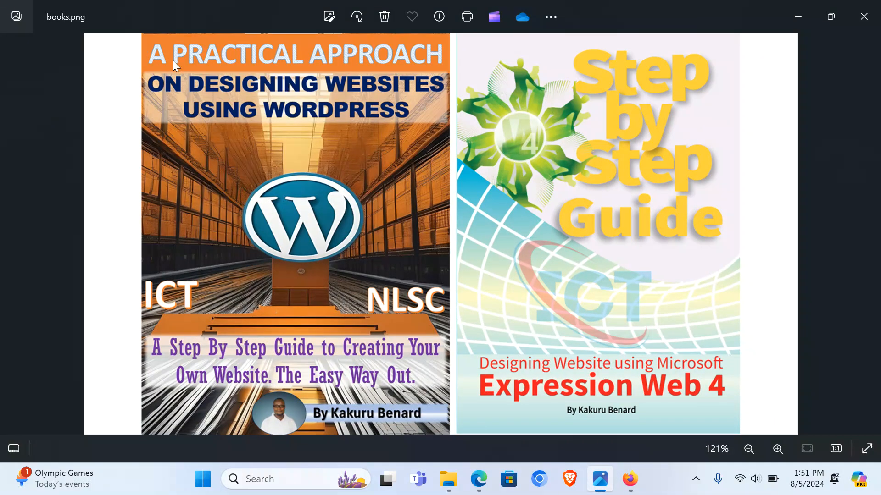
mouse_move(327, 223)
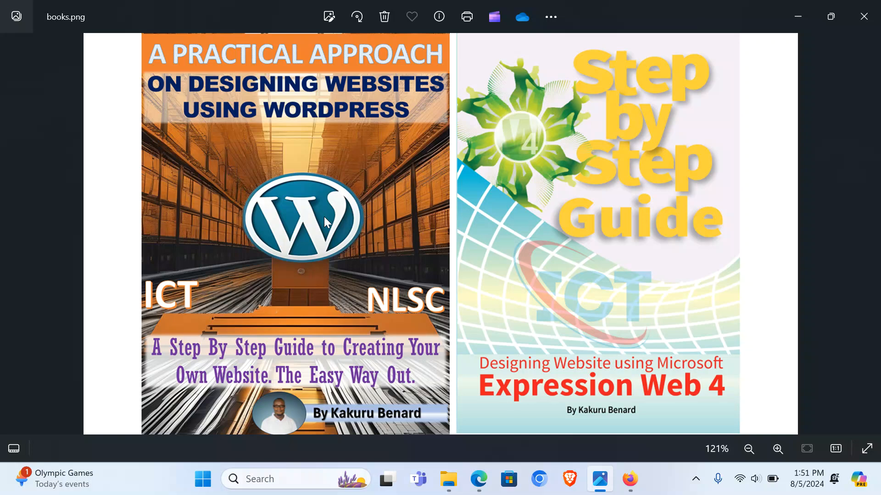
mouse_move(281, 79)
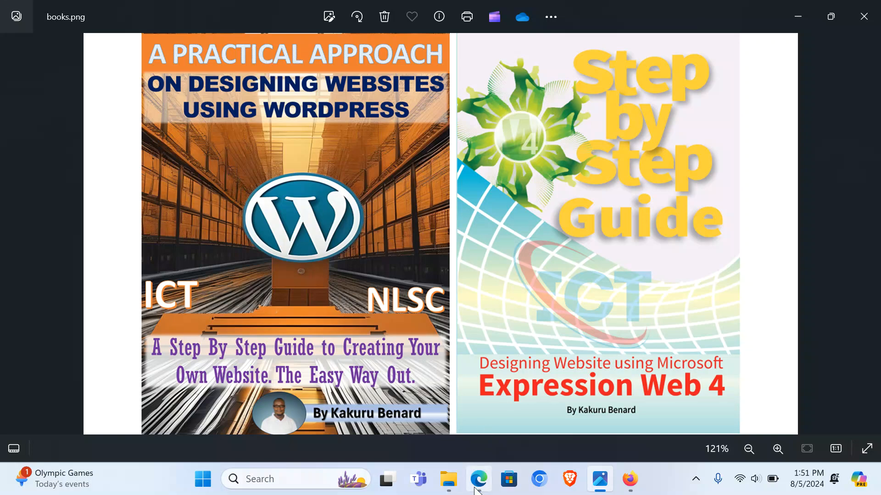
Step: Glance at the Contact Us page in Edge, then return to books.png in Photos
click(479, 479)
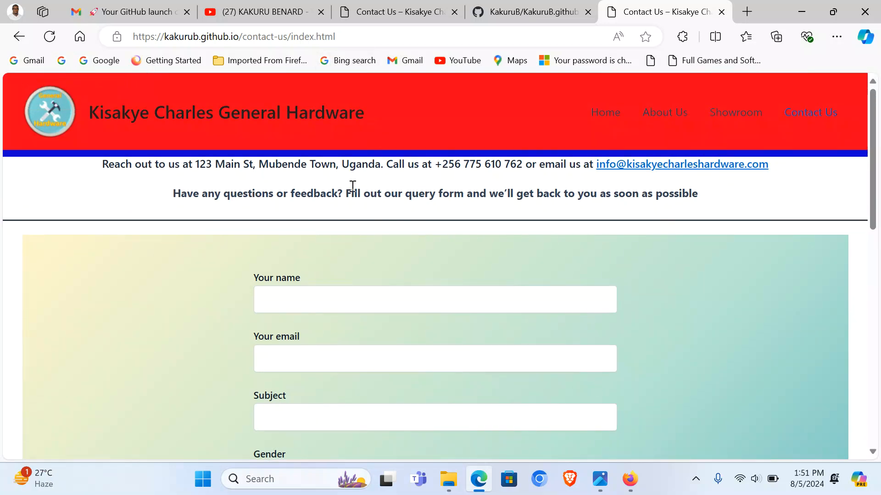
click(599, 478)
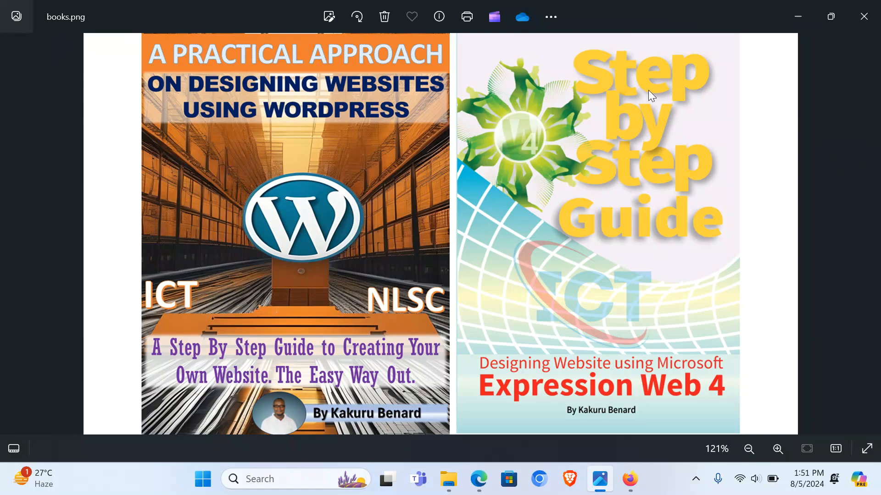
mouse_move(558, 397)
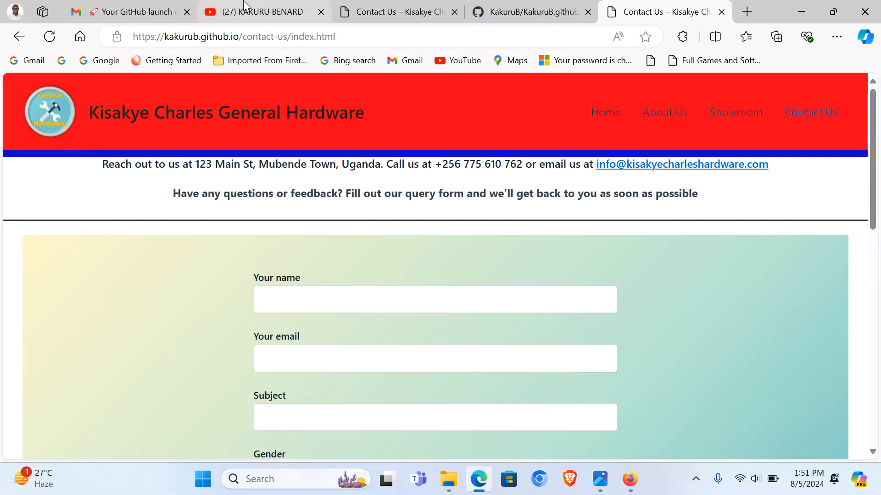
Step: Scroll through the KAKURU BENARD channel's Videos grid, then reopen books.png in Photos
click(262, 12)
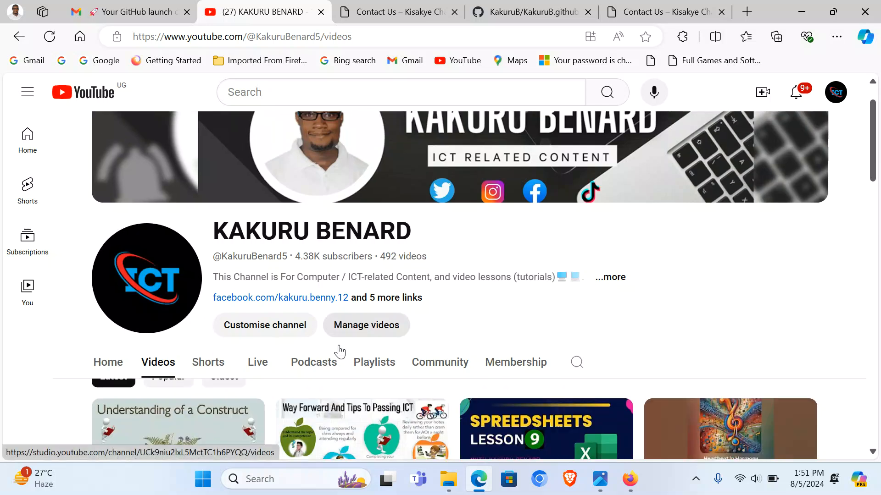
scroll(down, 3)
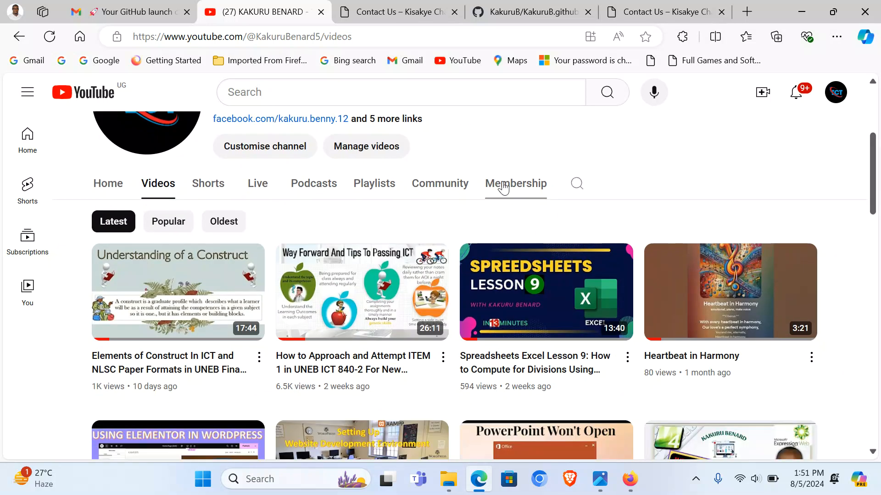
scroll(down, 3)
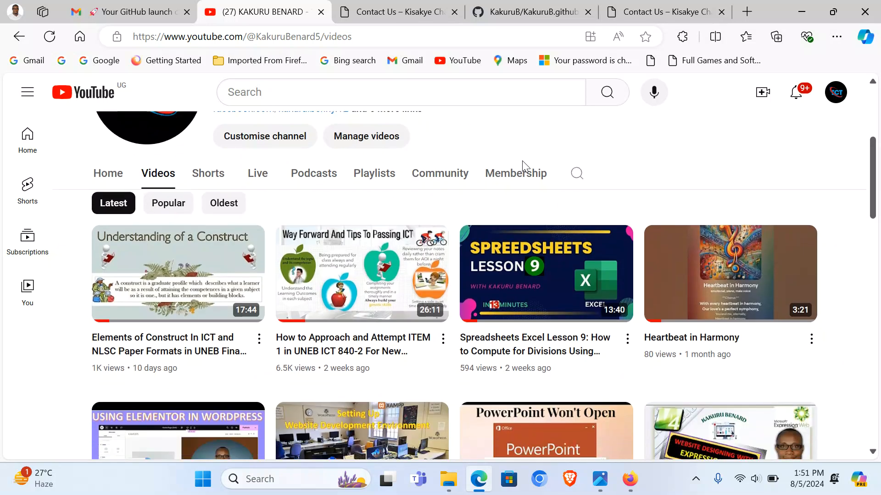
scroll(down, 3)
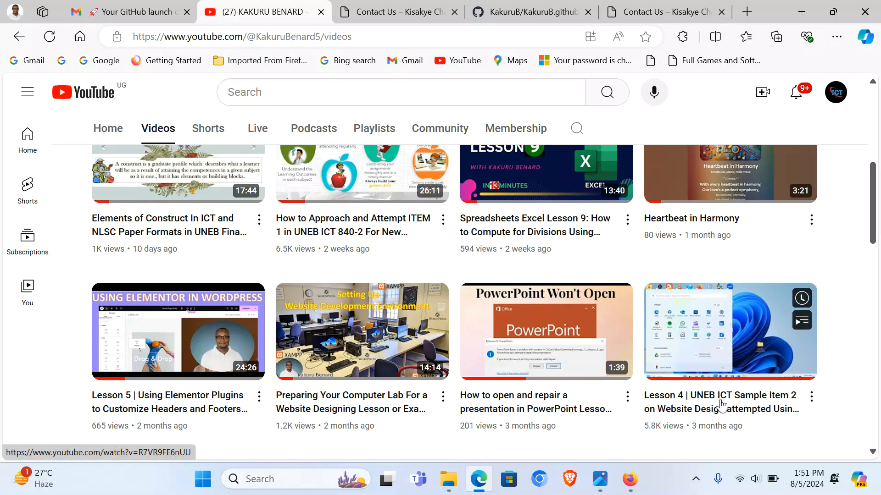
scroll(down, 3)
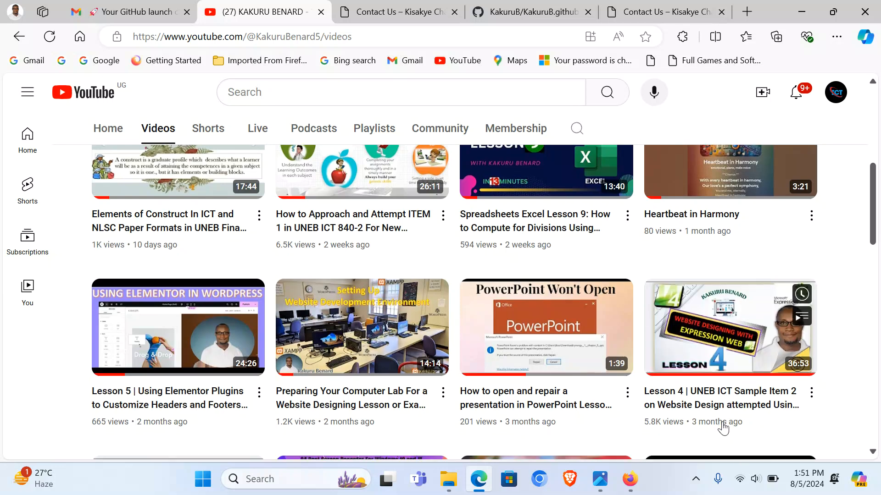
scroll(down, 3)
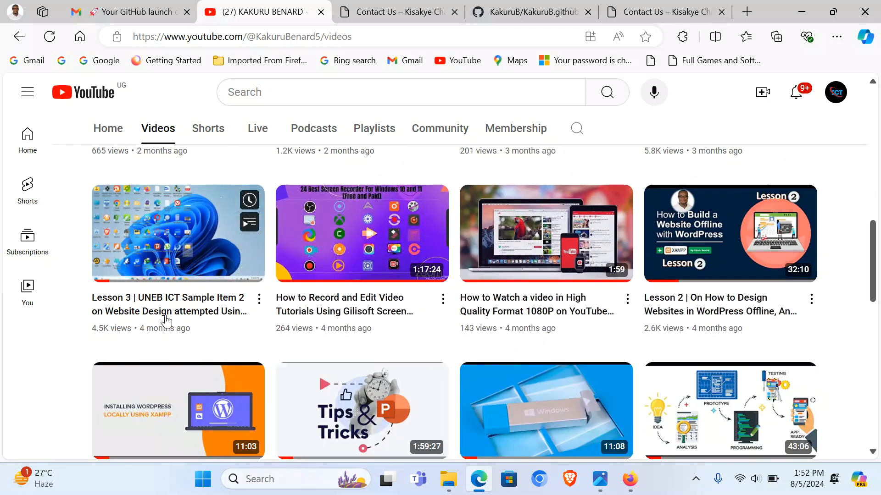
mouse_move(664, 333)
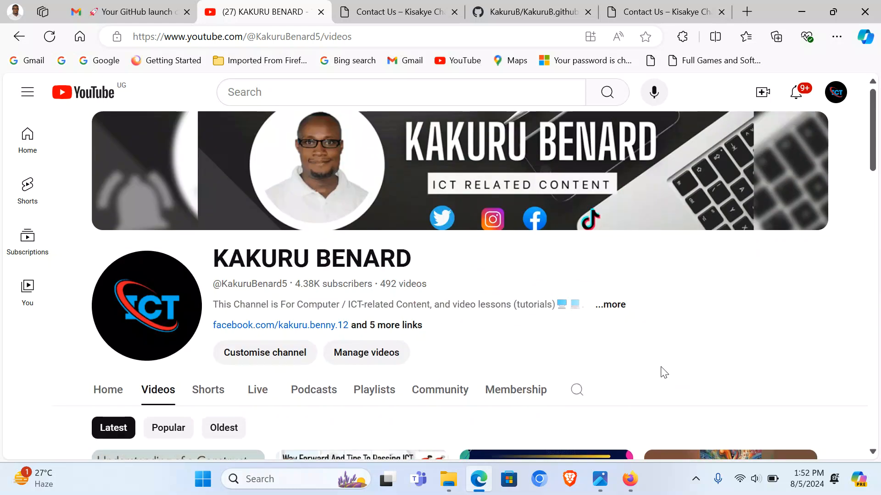
mouse_move(446, 365)
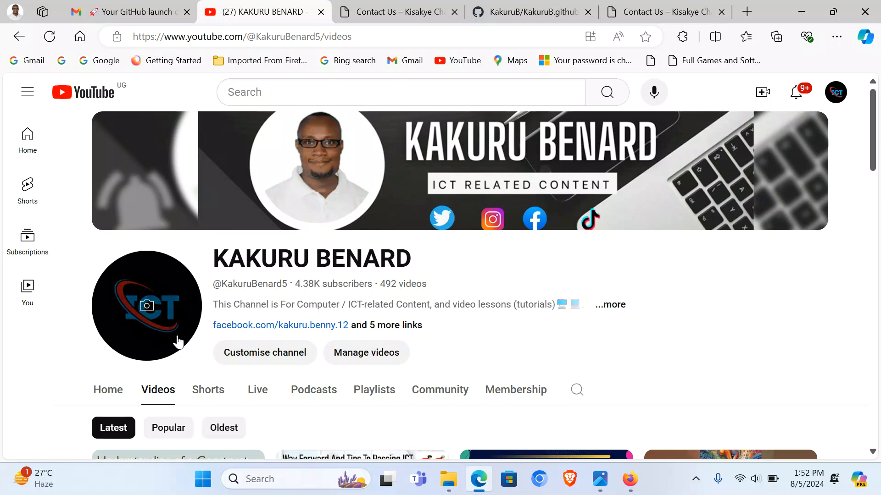
click(599, 479)
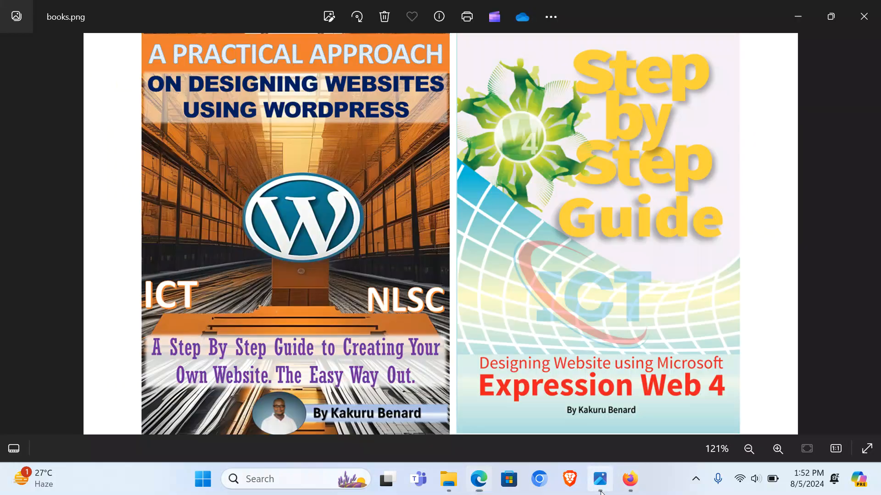
mouse_move(485, 185)
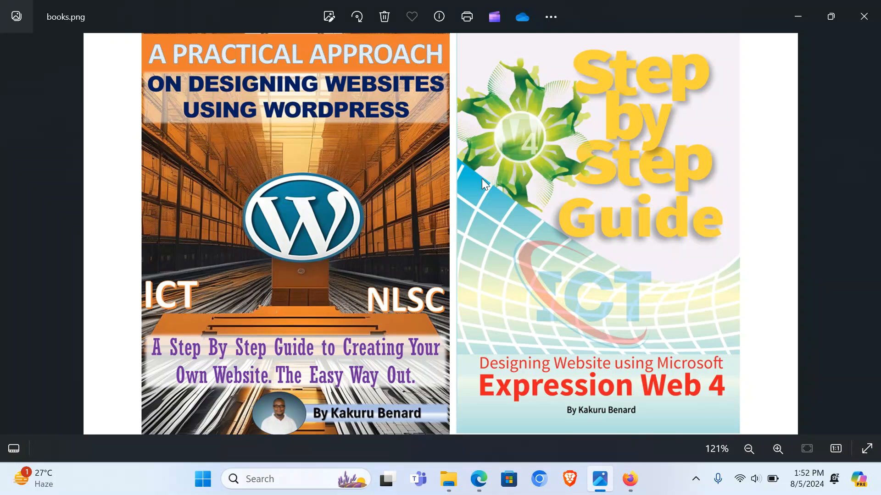